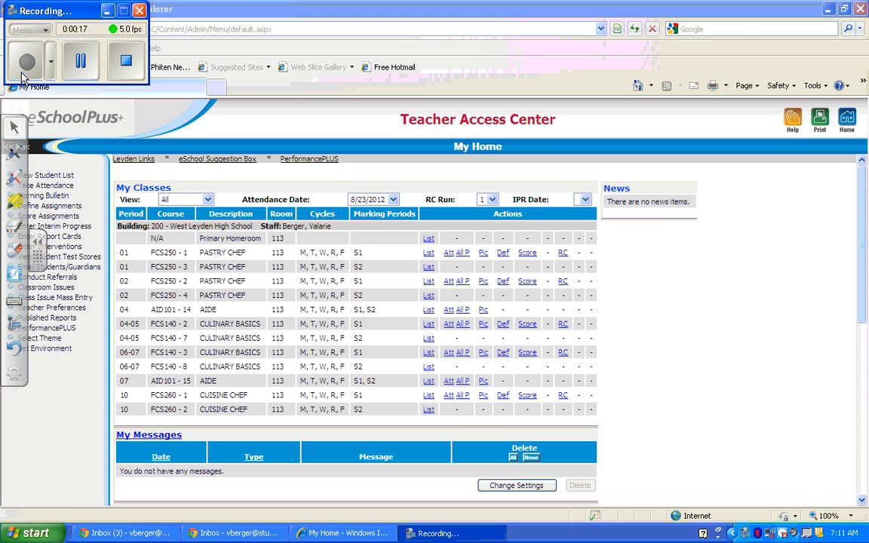
mouse_move(75, 113)
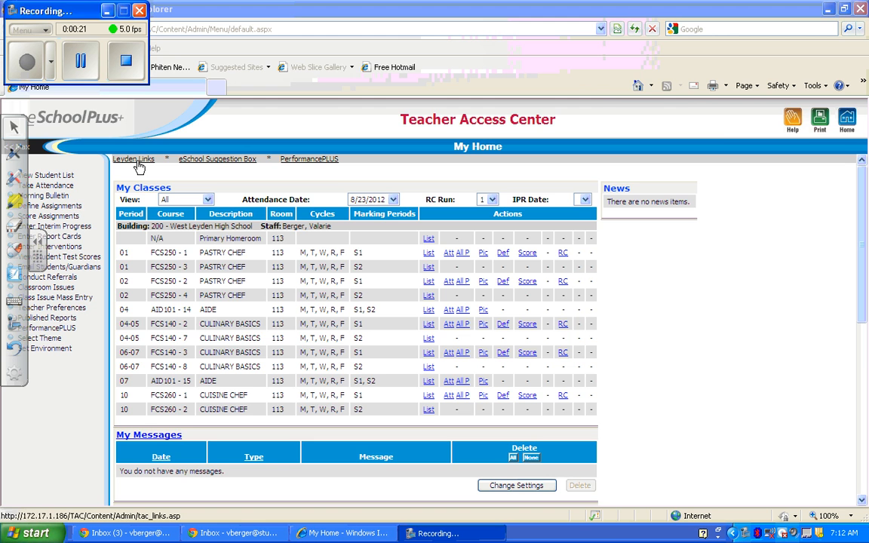
From Teacher Access Center, go to Leyden Links and launch the Email List By Course report
left_click(133, 159)
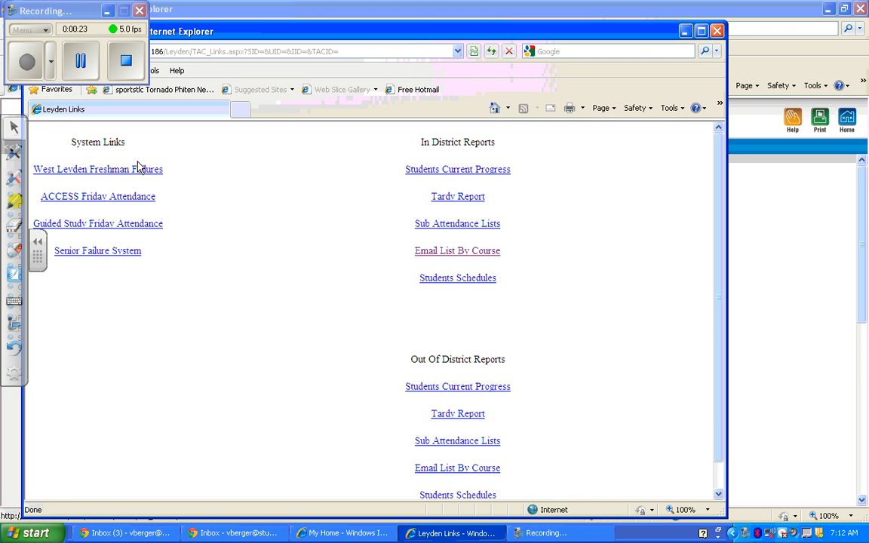
mouse_move(481, 142)
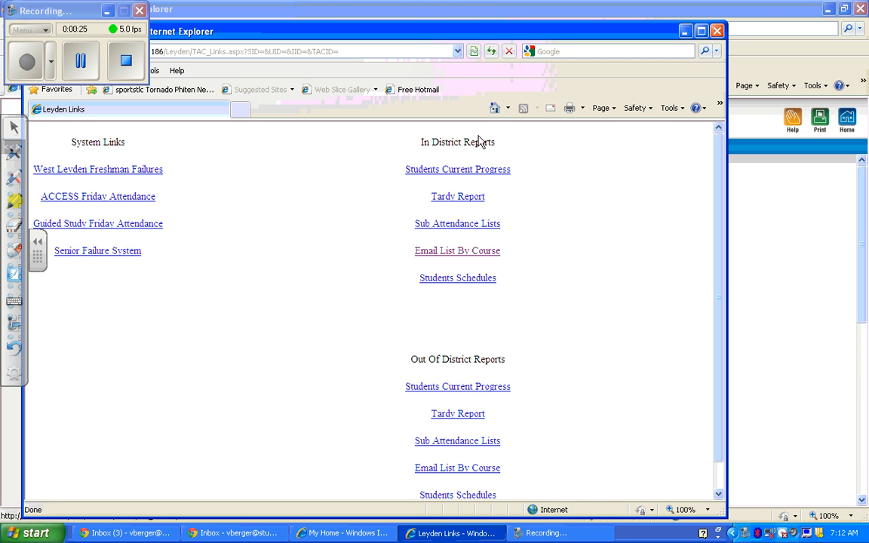
mouse_move(458, 251)
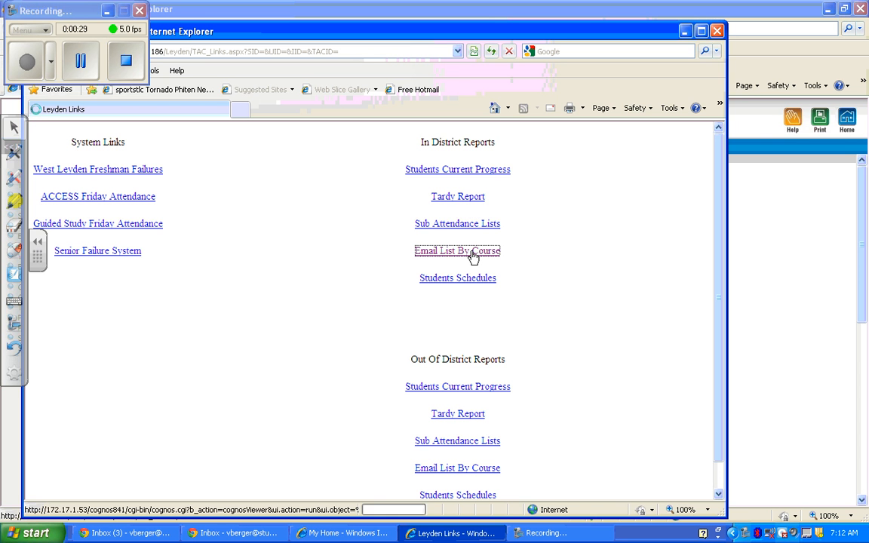
left_click(457, 251)
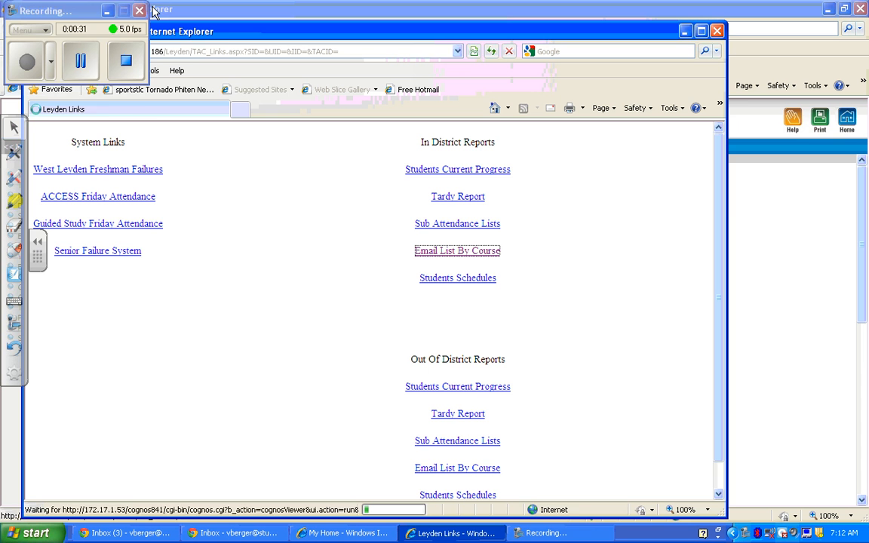
left_click(457, 250)
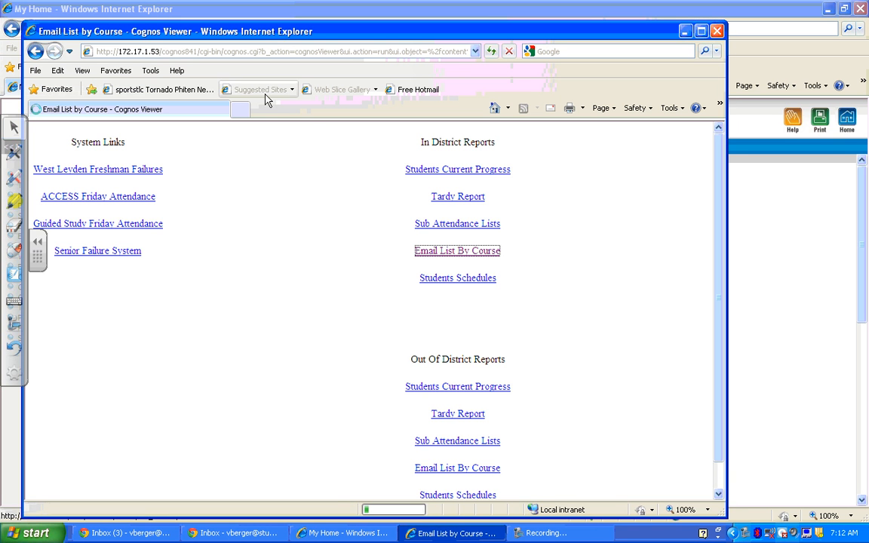
Choose marking period S1 and continue to course selection
left_click(457, 251)
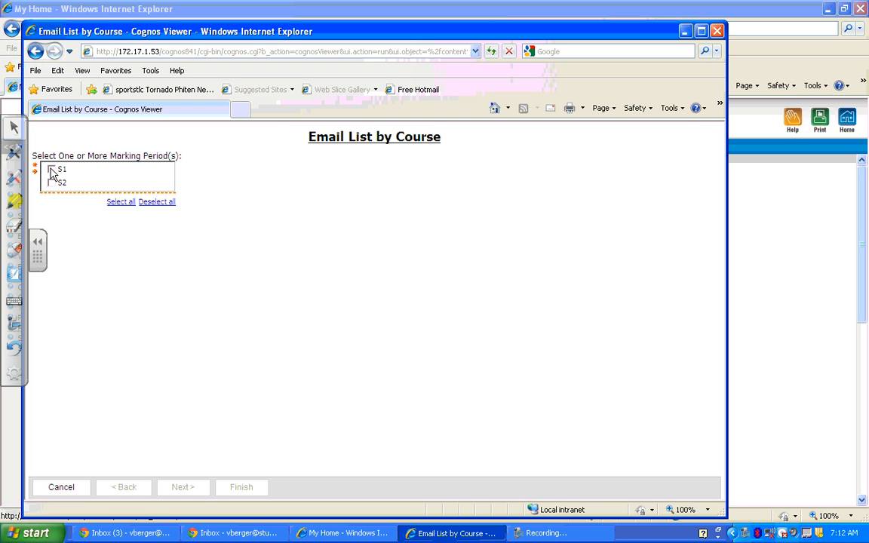
left_click(51, 169)
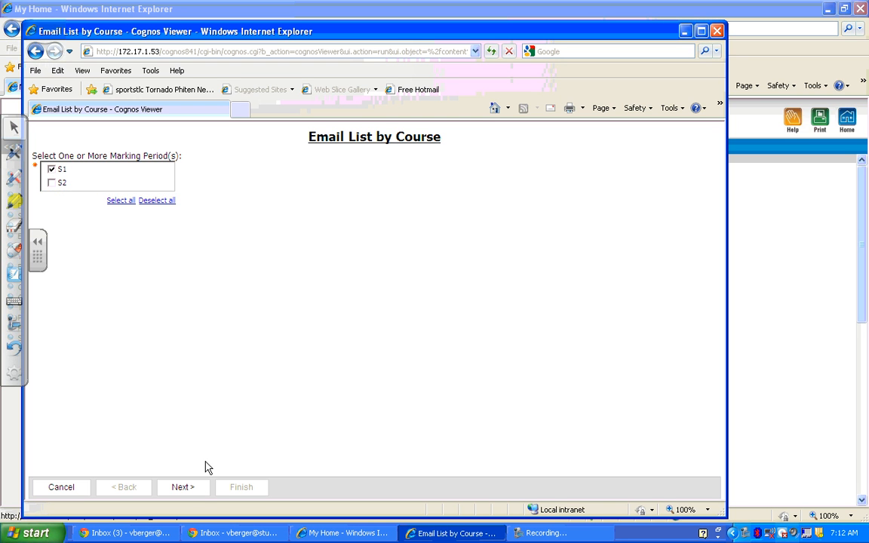
left_click(182, 486)
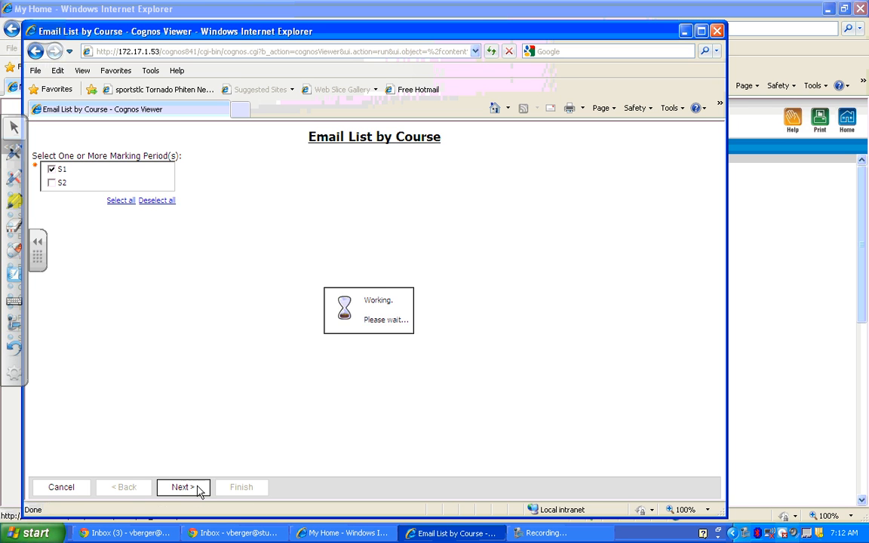
left_click(182, 486)
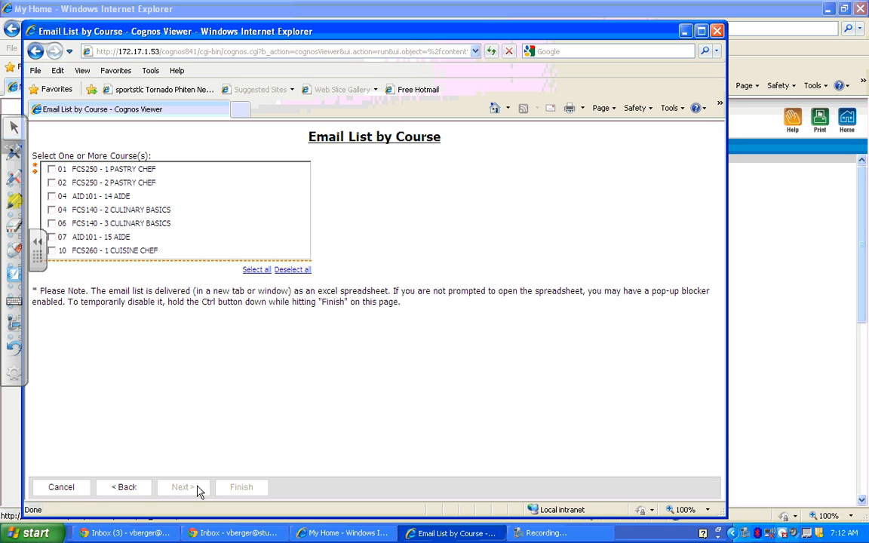
mouse_move(161, 379)
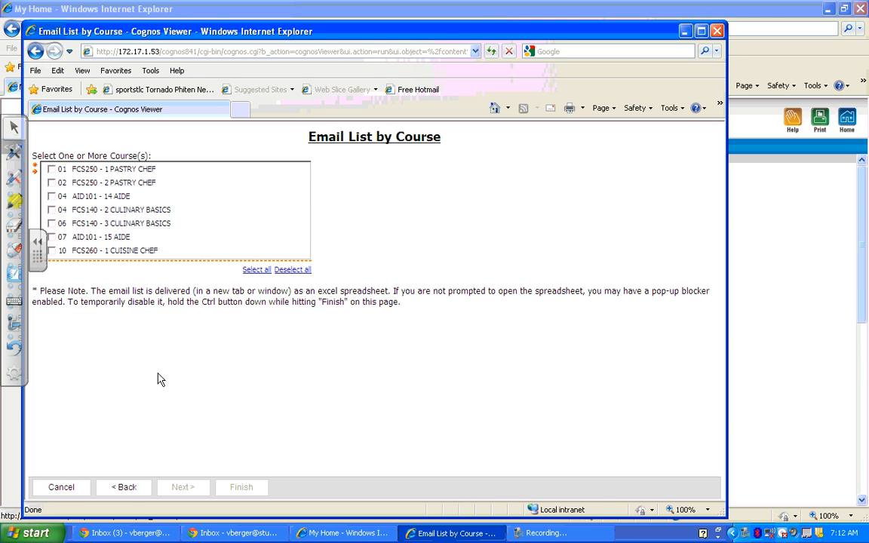
mouse_move(36, 172)
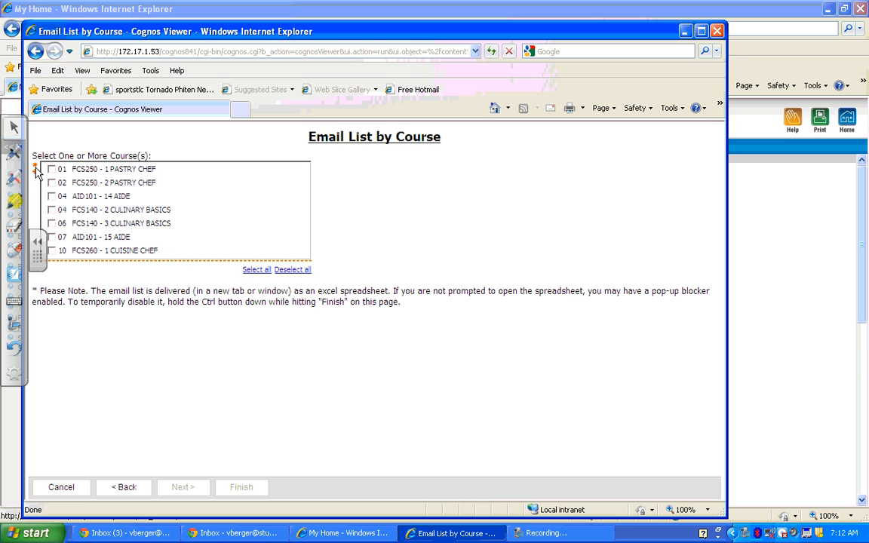
mouse_move(52, 179)
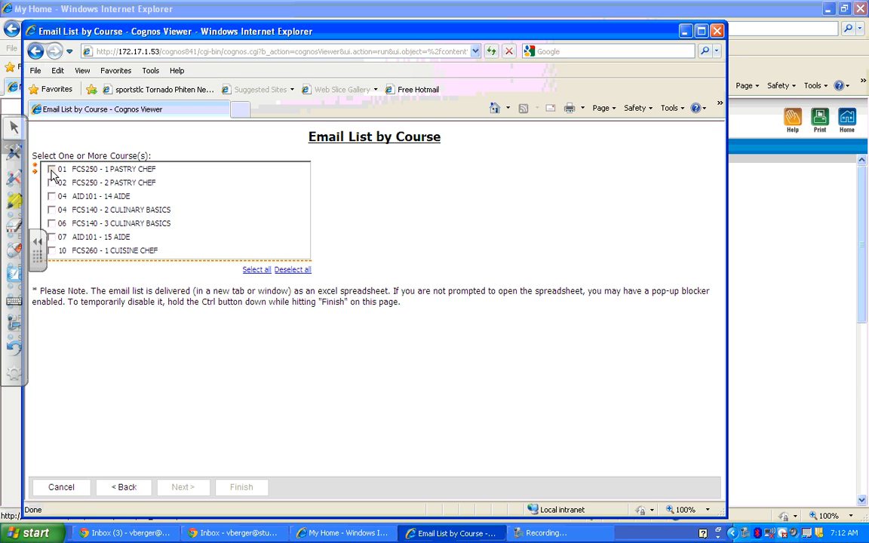
Include courses 01 and 02 FCS250 PASTRY CHEF and generate the email list report
left_click(52, 169)
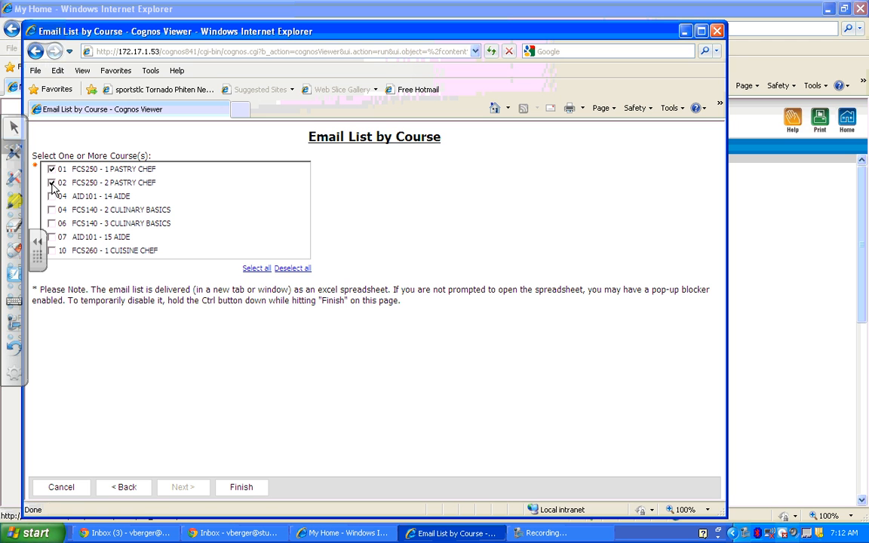
left_click(52, 183)
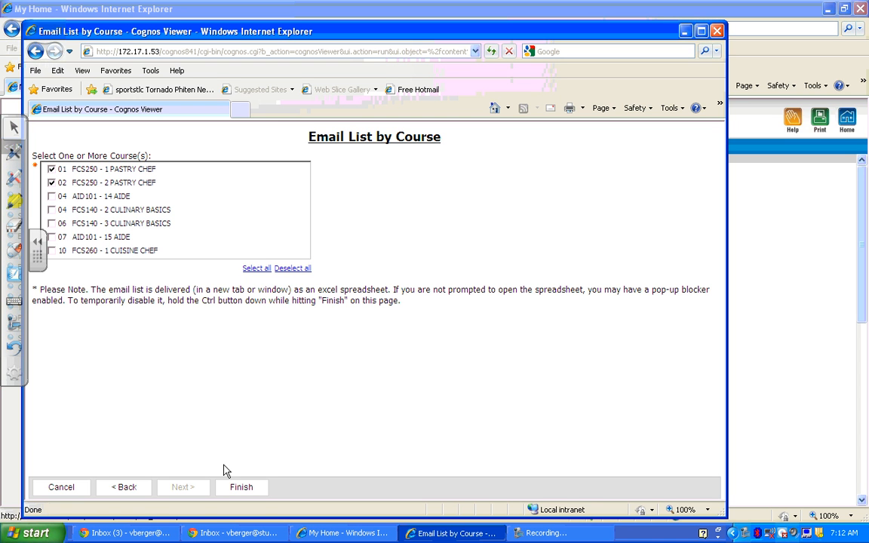
left_click(242, 486)
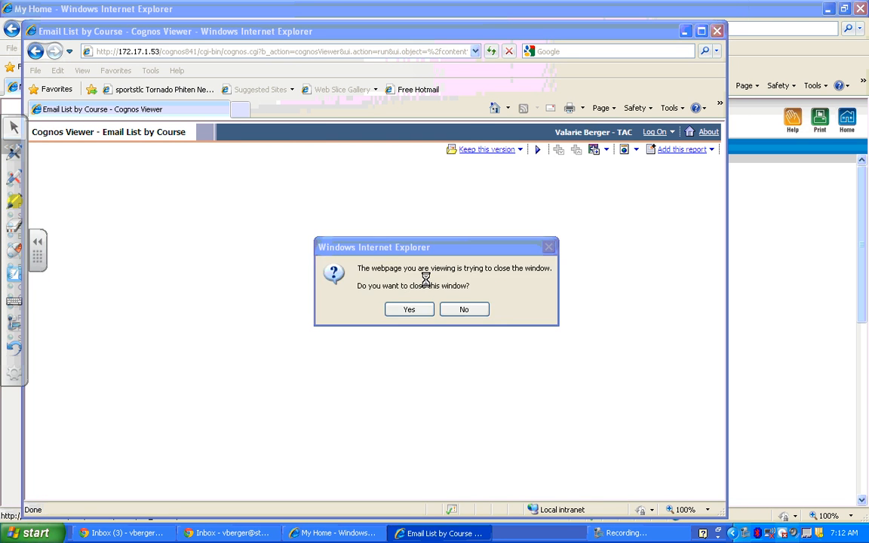
Answer the close-window prompt so the .xlsx report opens in Excel
left_click(409, 310)
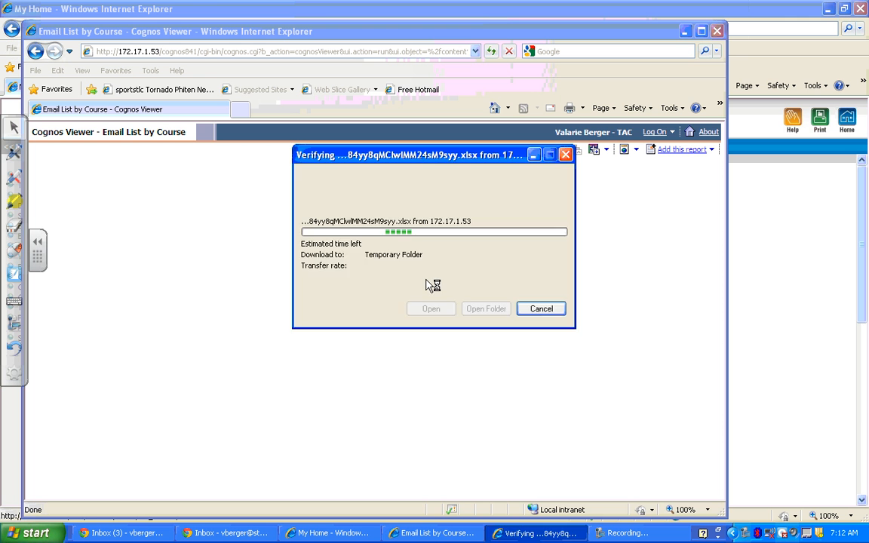
left_click(432, 308)
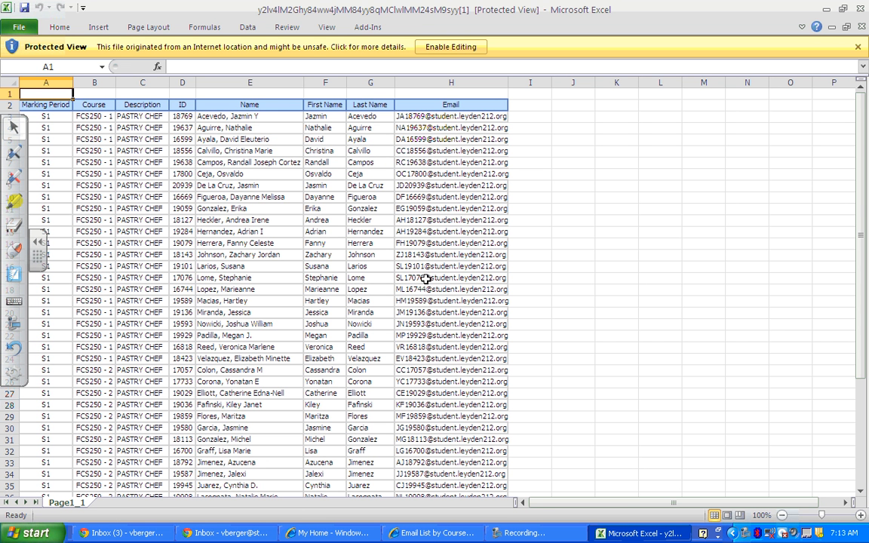
mouse_move(460, 103)
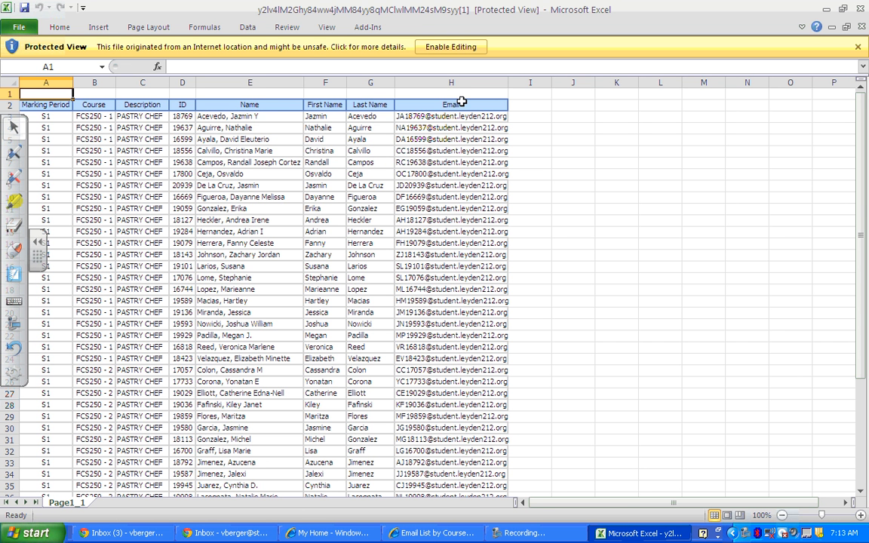
mouse_move(450, 47)
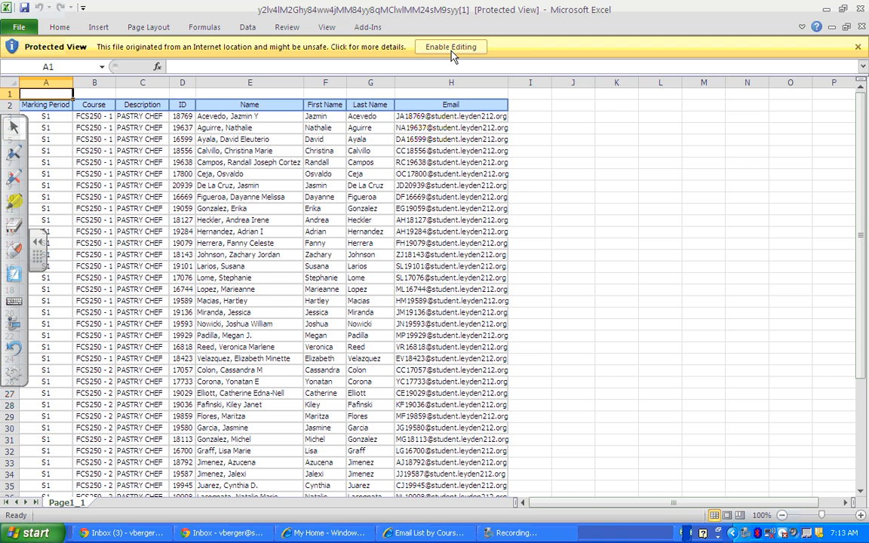
Enable editing and delete the empty first row above the headers
left_click(449, 47)
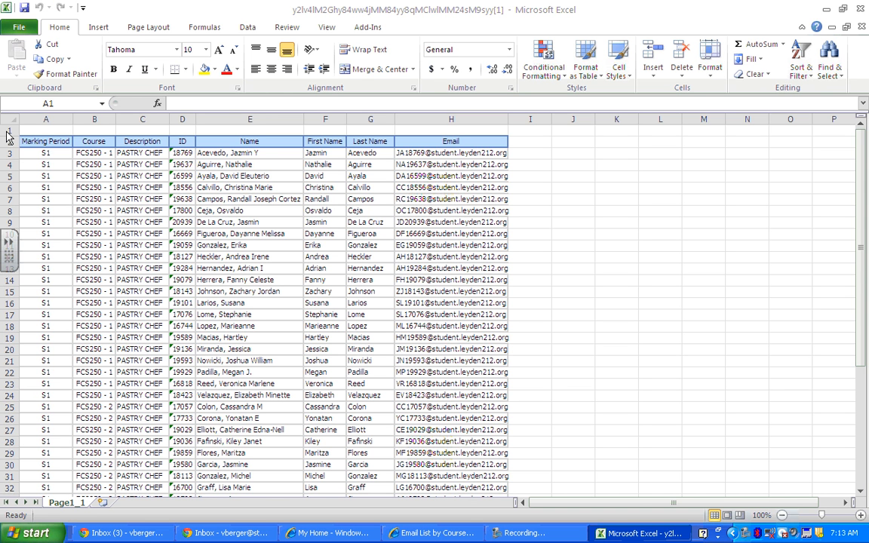
left_click(9, 130)
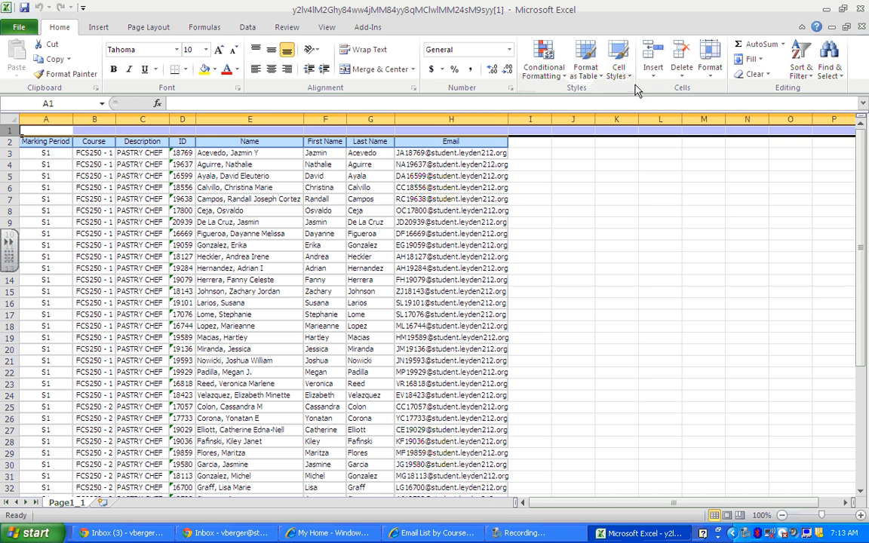
left_click(683, 66)
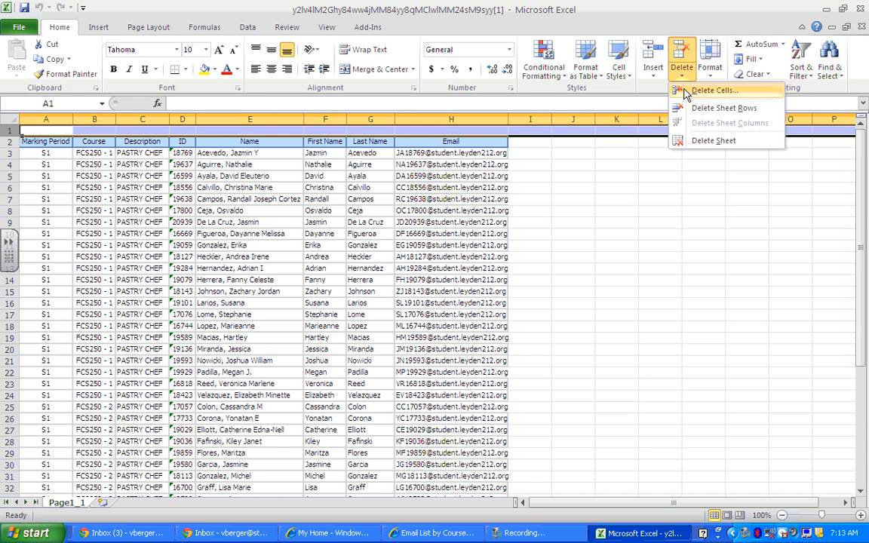
left_click(724, 109)
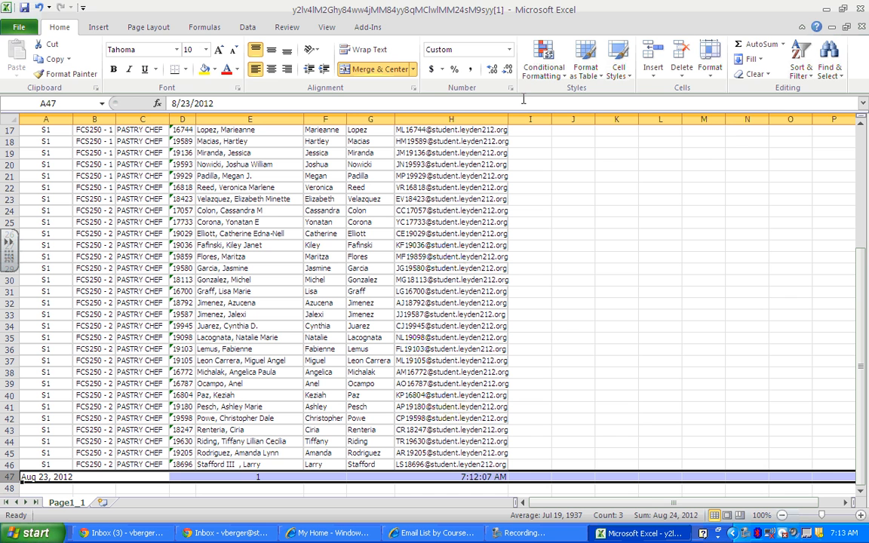
Delete the date footer row at the bottom, leaving header and student rows
left_click(683, 59)
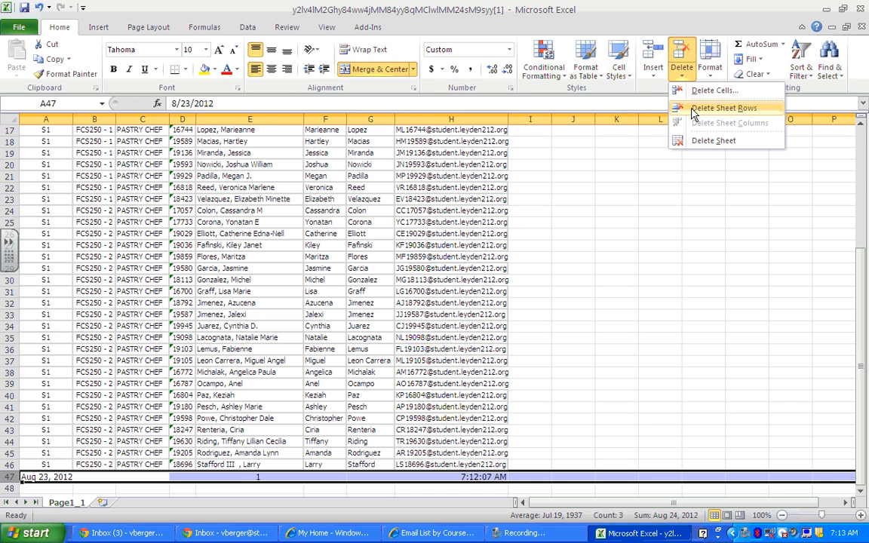
left_click(724, 107)
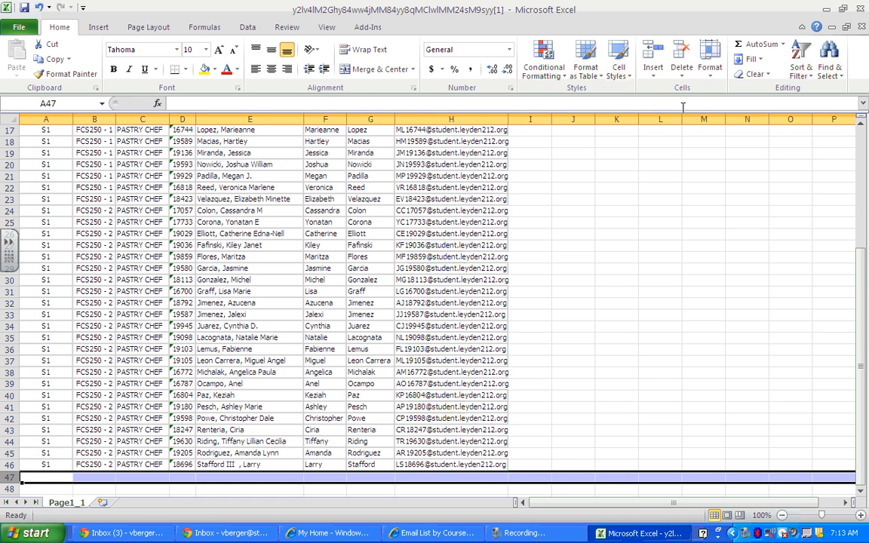
mouse_move(866, 272)
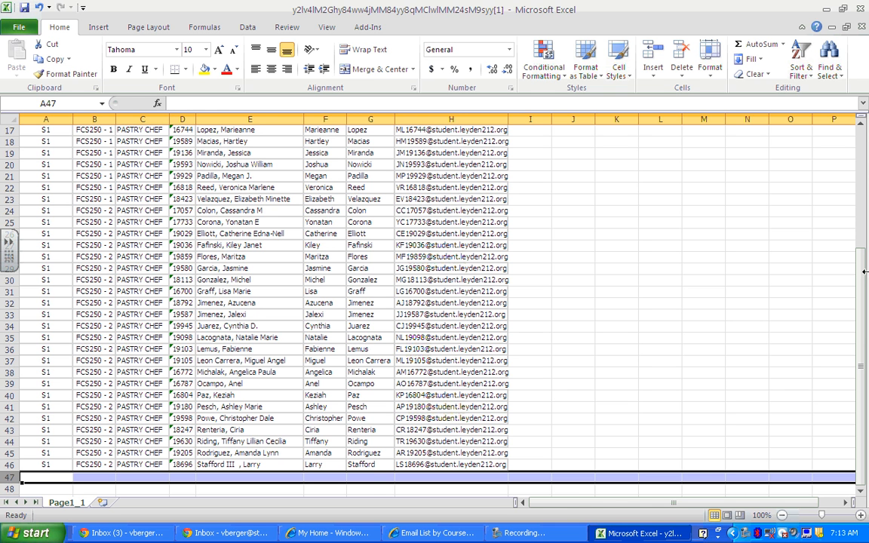
mouse_move(773, 211)
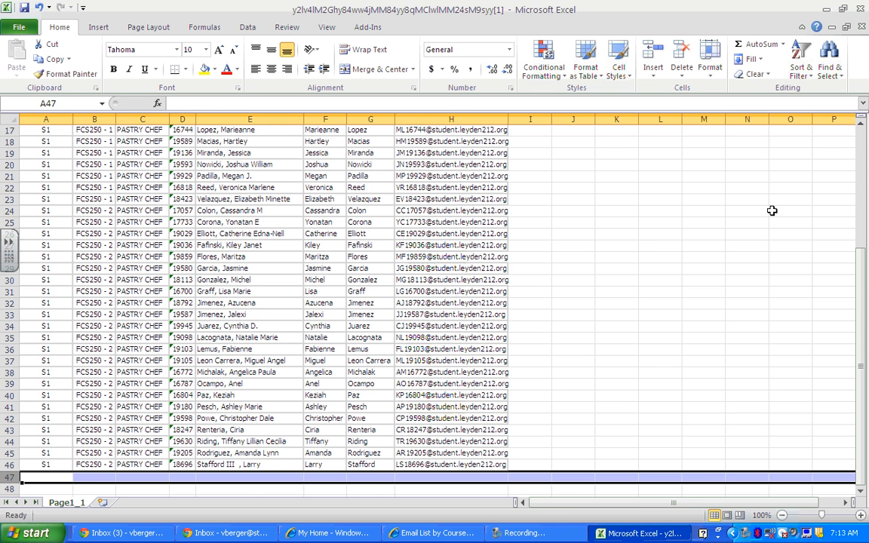
scroll("up", 3)
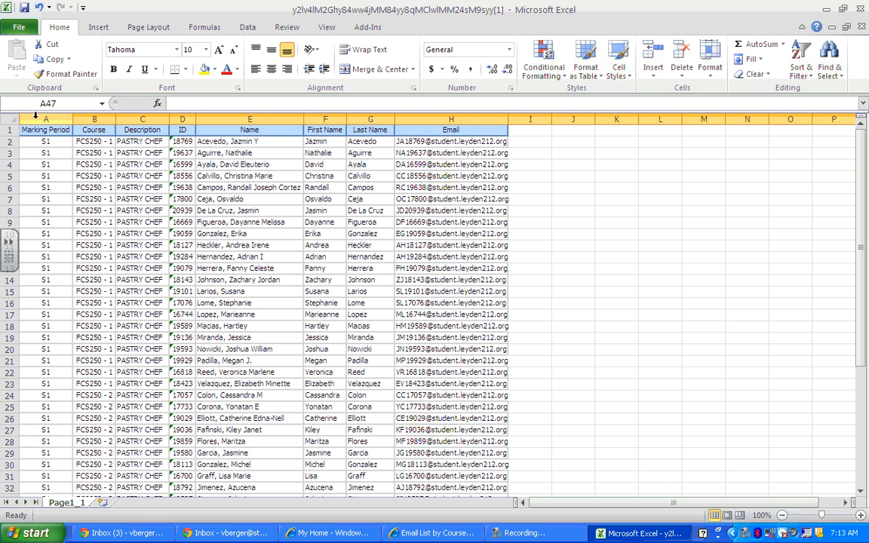
Delete columns A-D (Marking Period, Course, Description, ID), keeping names and email addresses
left_click(45, 119)
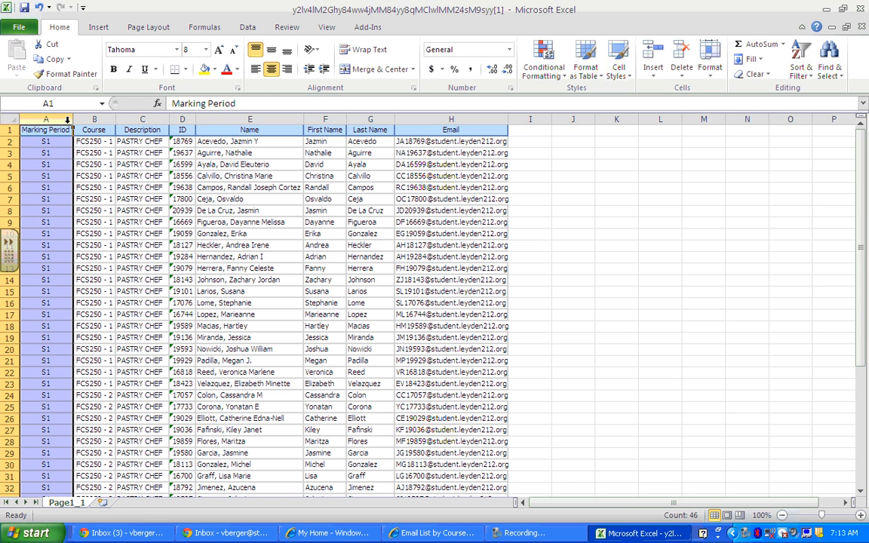
left_click(142, 130)
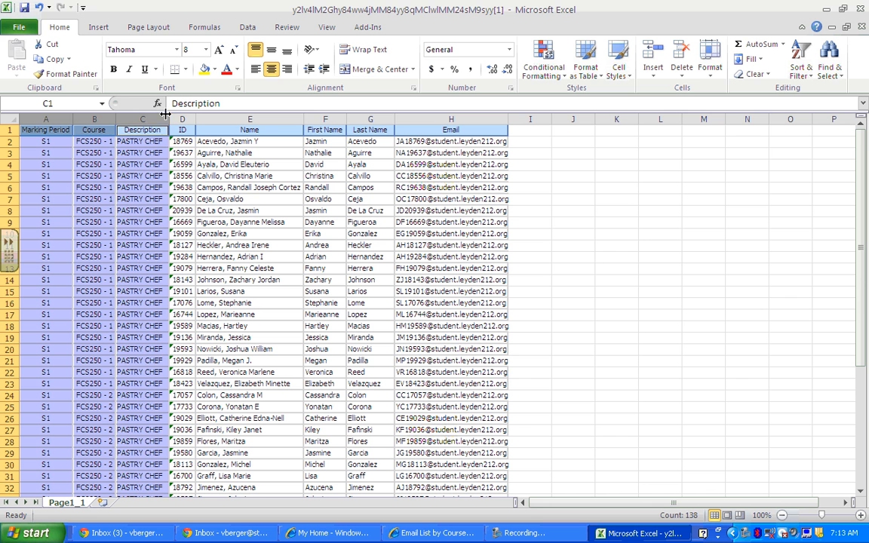
left_click(181, 130)
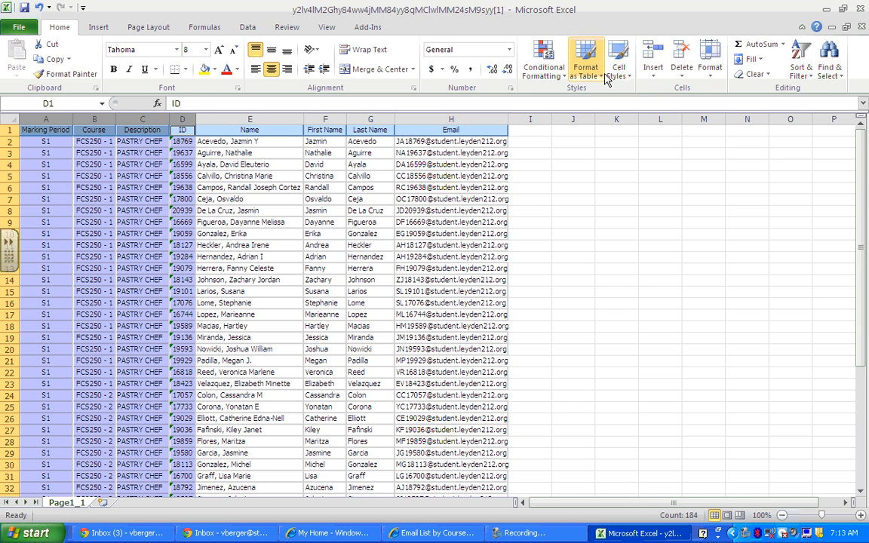
left_click(683, 59)
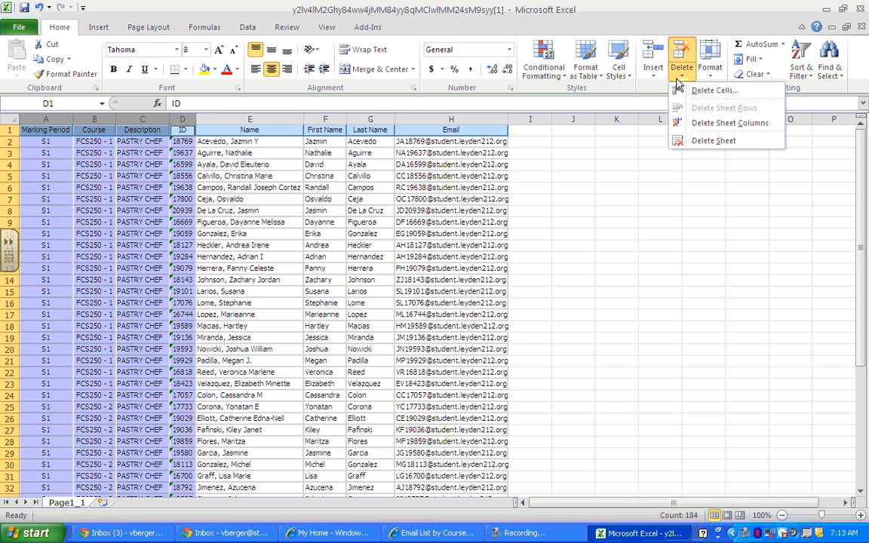
left_click(730, 122)
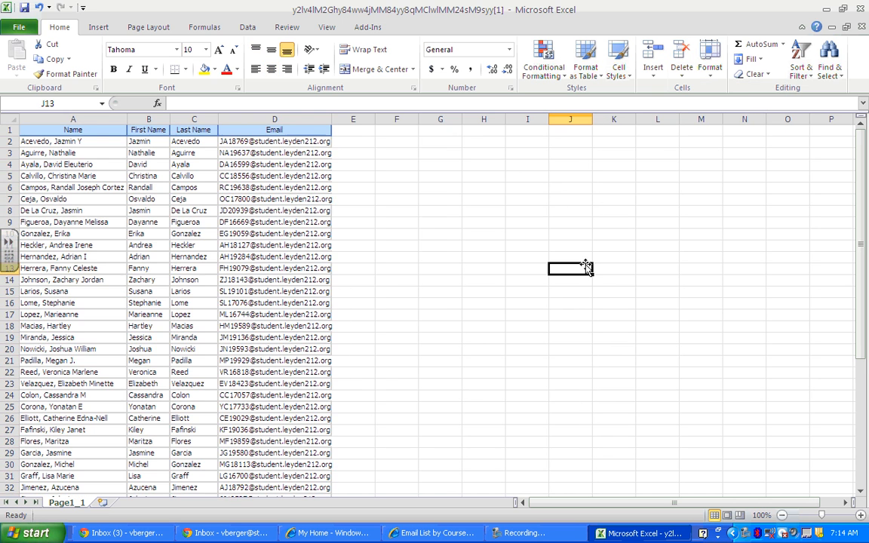
Save As a copy named Pastry2012 on the Desktop
left_click(19, 27)
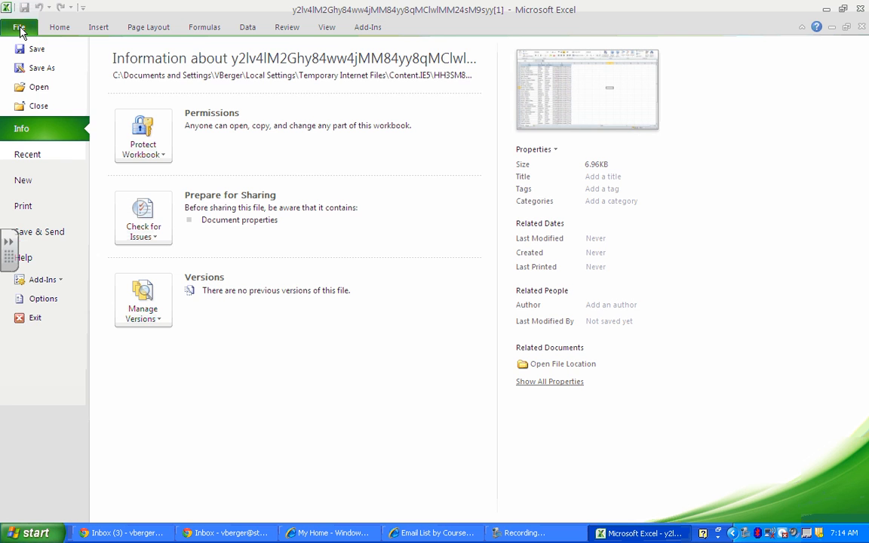
left_click(43, 68)
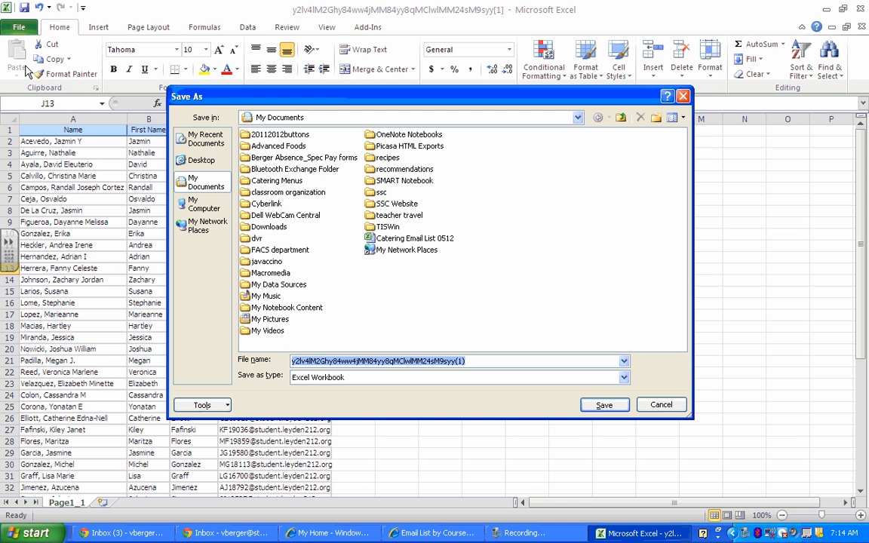
mouse_move(465, 344)
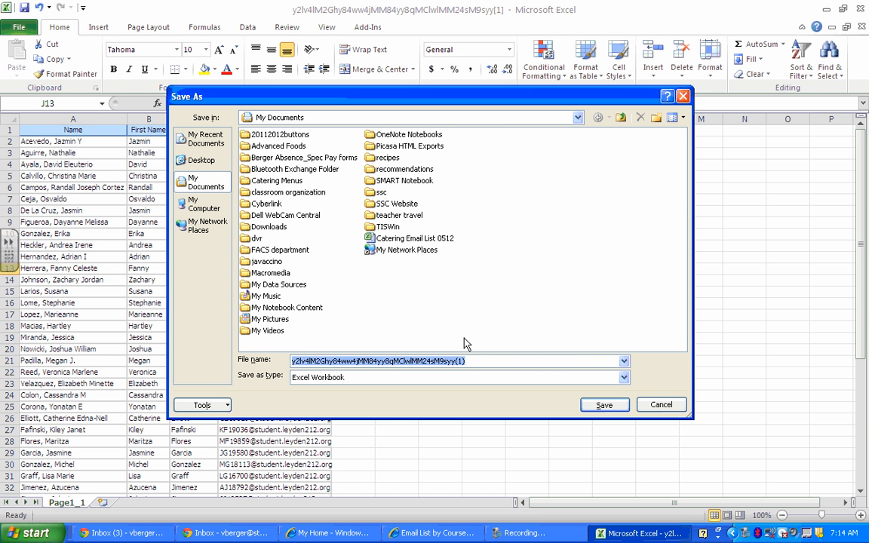
type("Pastry")
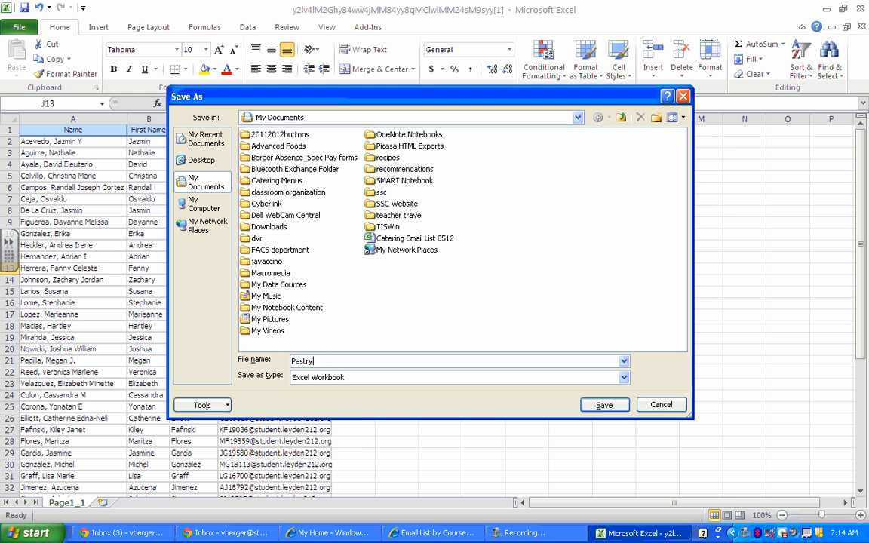
type("2012")
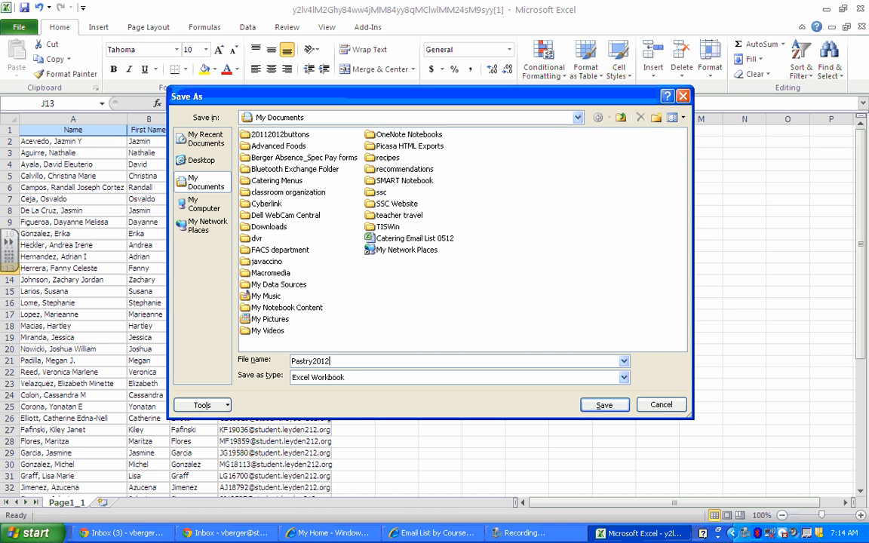
mouse_move(465, 341)
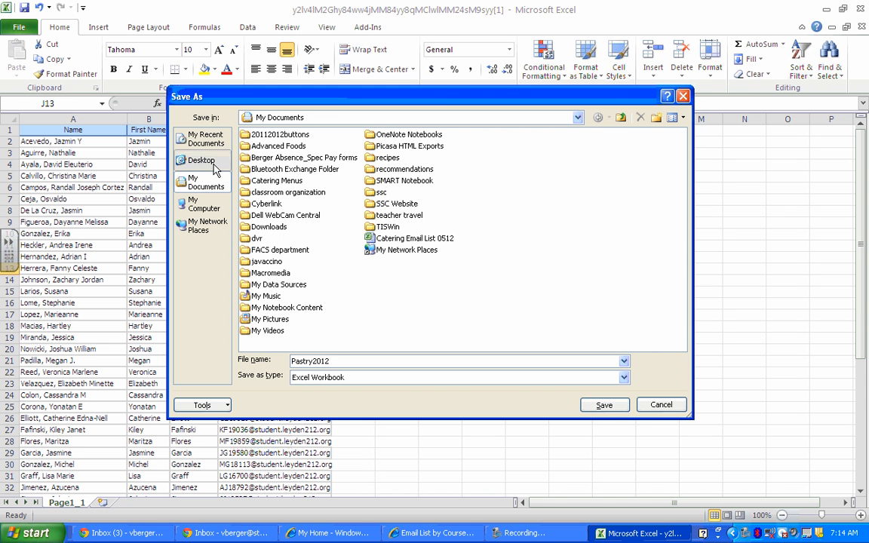
left_click(202, 160)
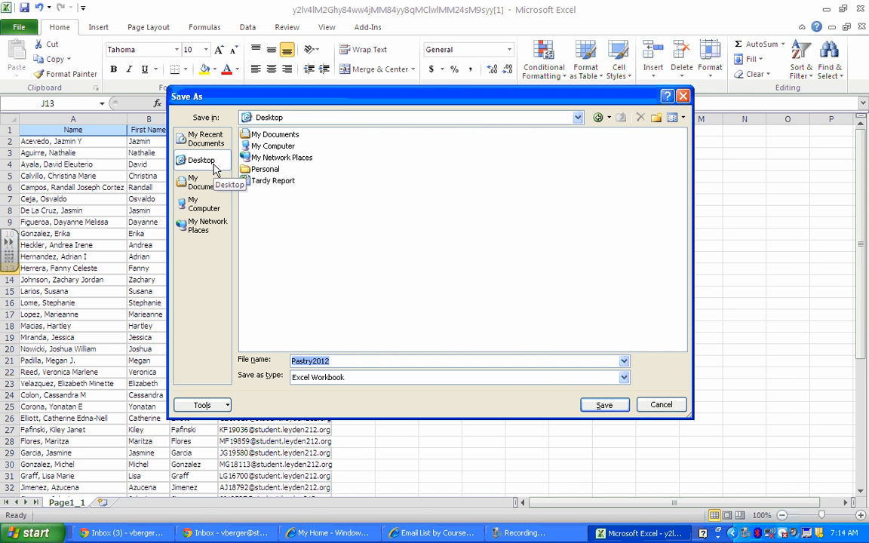
mouse_move(450, 381)
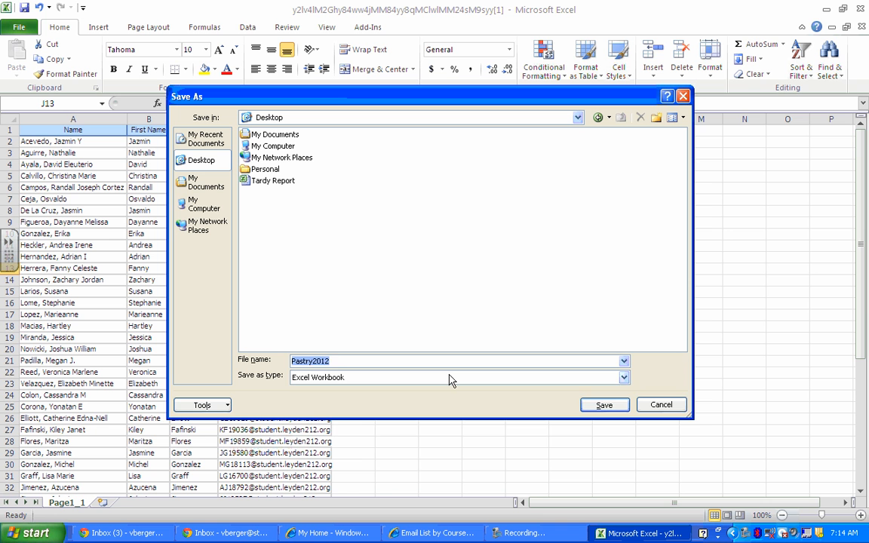
Set the file type to CSV (Comma delimited), save, and confirm keeping the CSV format
left_click(624, 377)
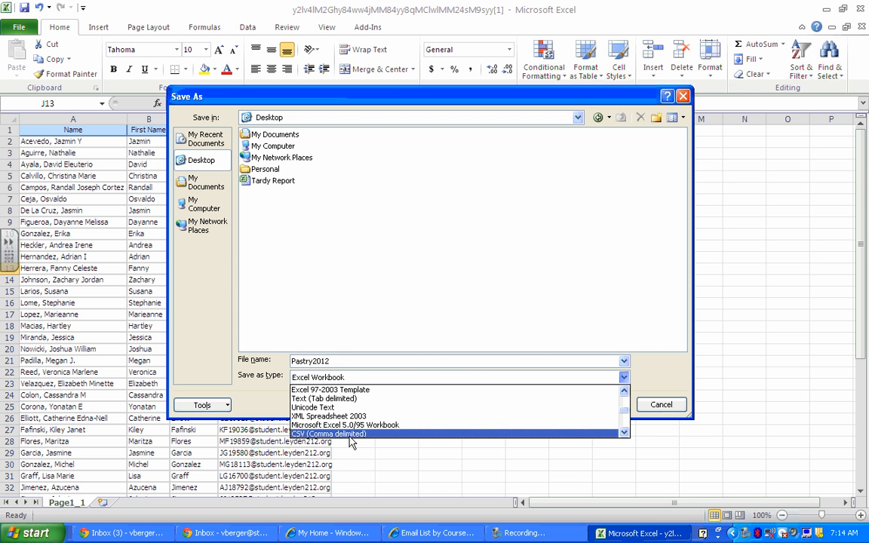
left_click(327, 434)
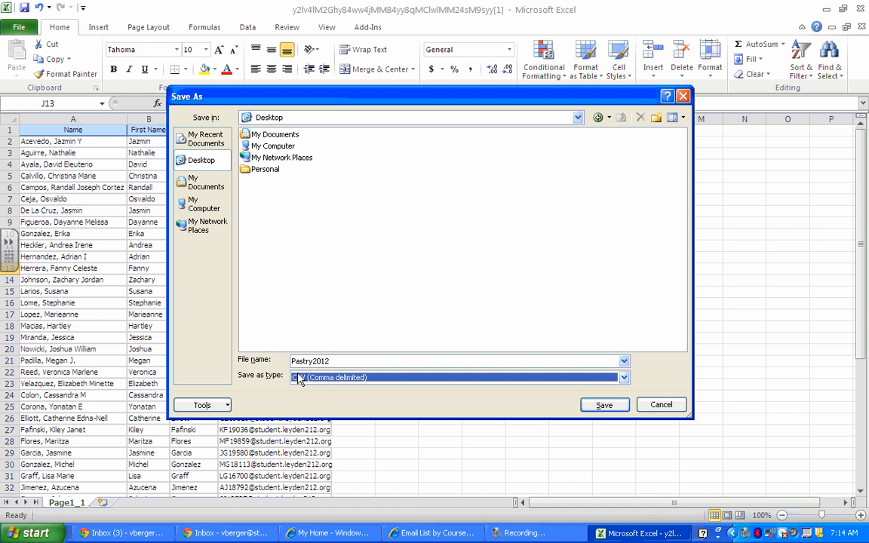
mouse_move(316, 387)
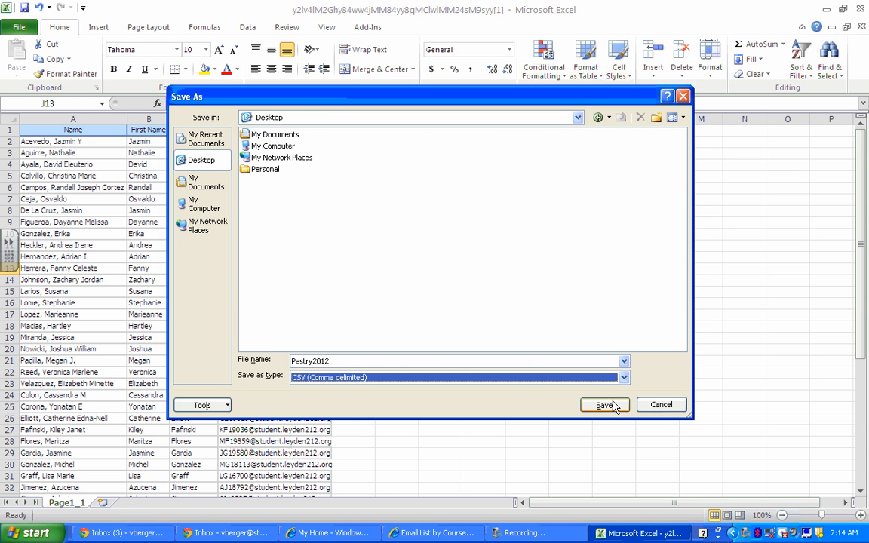
left_click(604, 405)
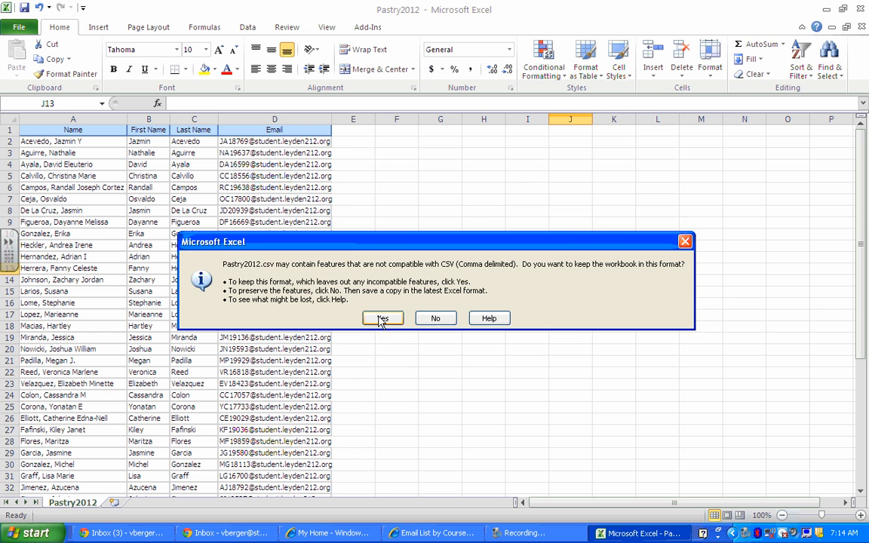
left_click(382, 316)
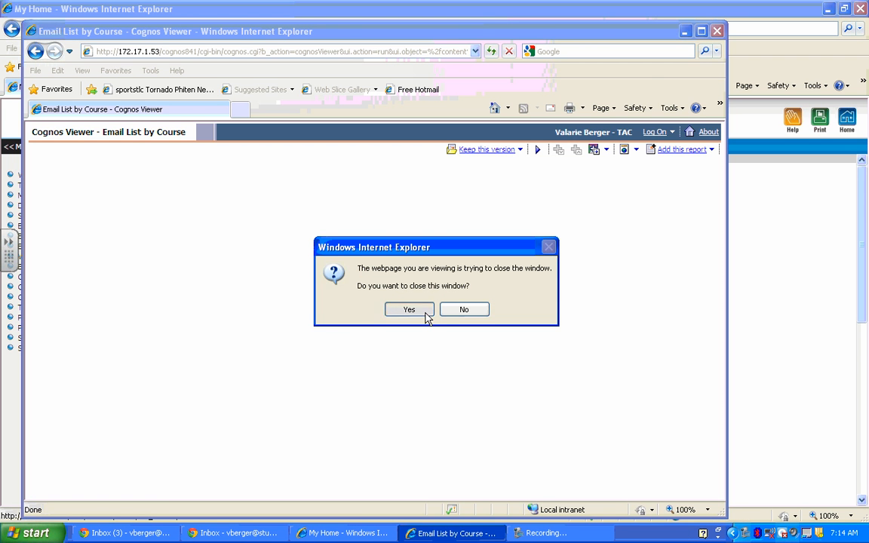
Close the Cognos report window and minimize the Teacher Access Center to show the desktop
left_click(409, 309)
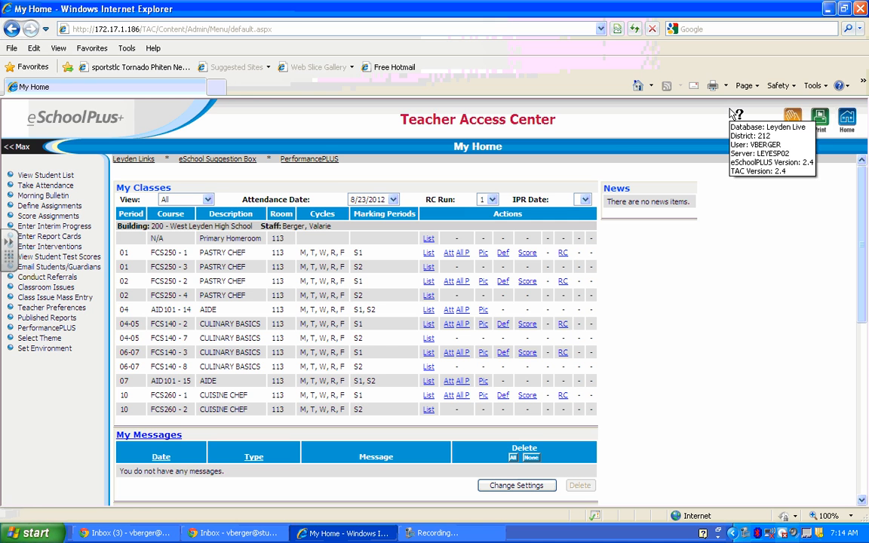
left_click(828, 9)
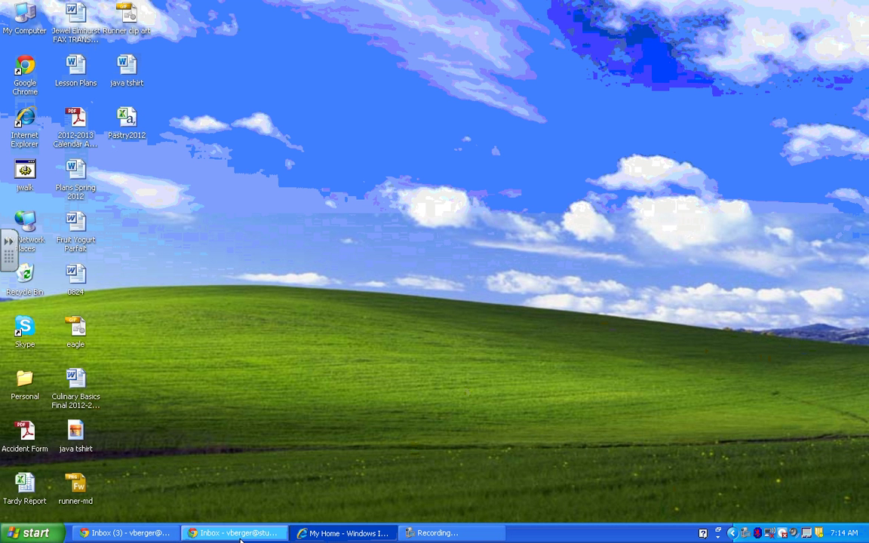
Bring up Gmail and switch from Mail to the Contacts manager
left_click(234, 533)
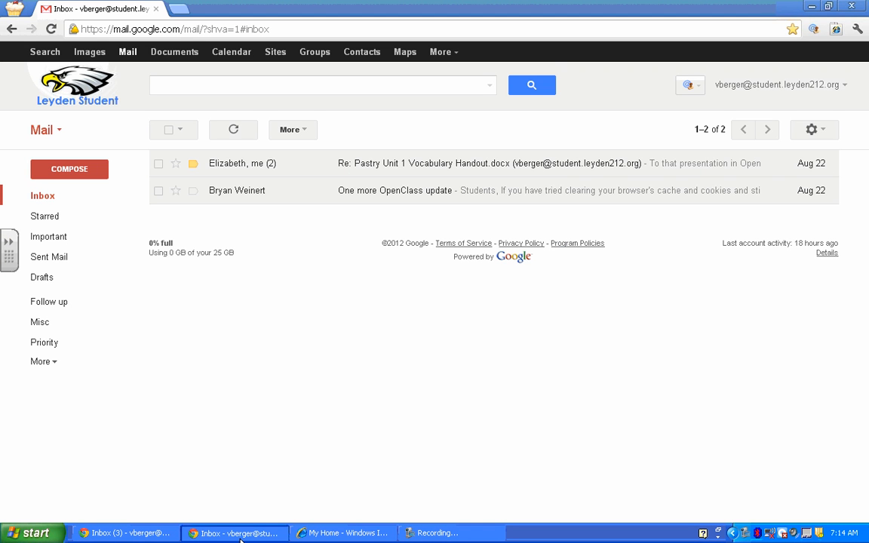
mouse_move(43, 136)
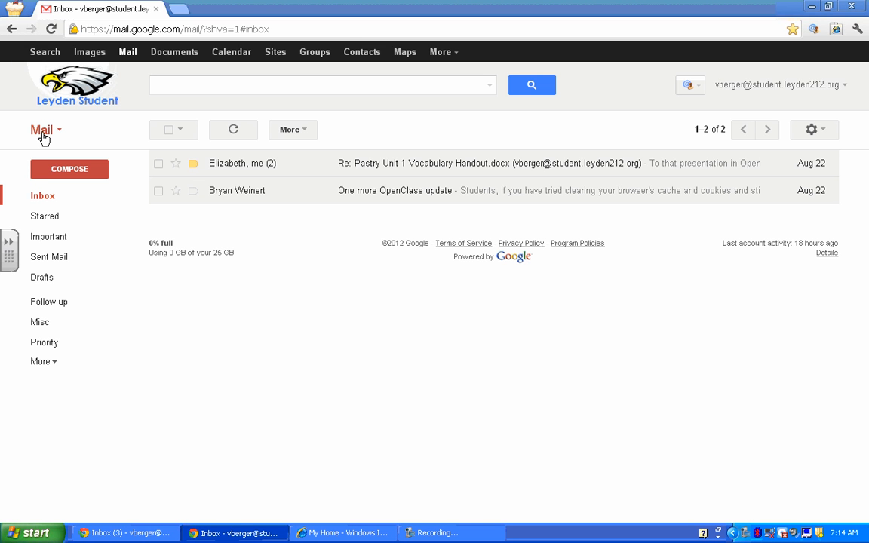
mouse_move(504, 352)
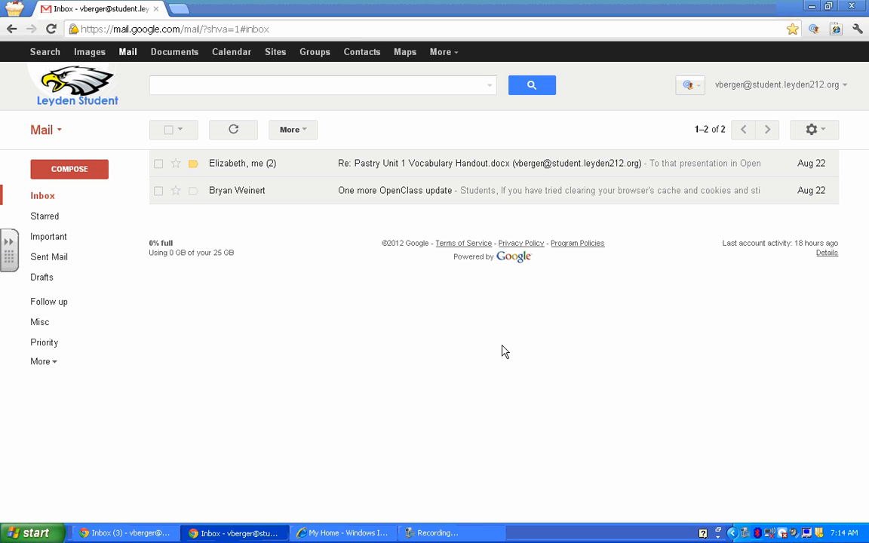
mouse_move(42, 136)
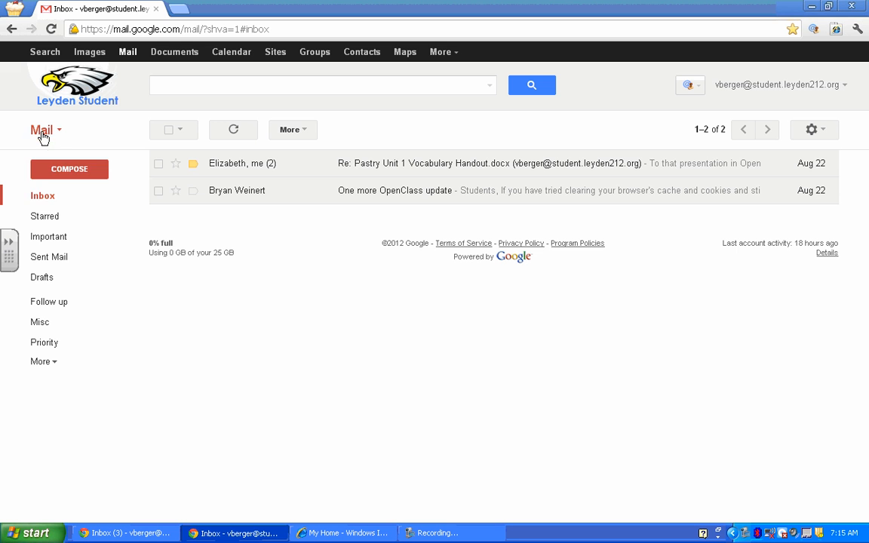
mouse_move(70, 169)
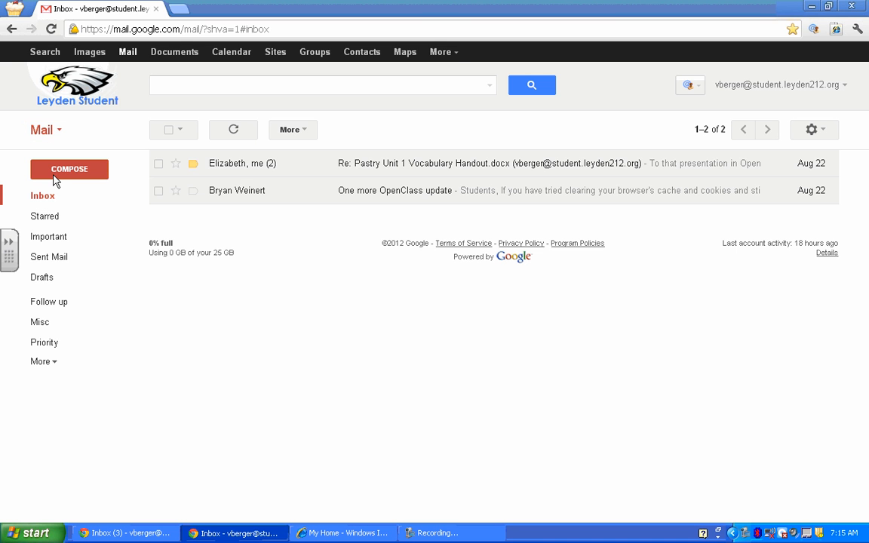
left_click(362, 51)
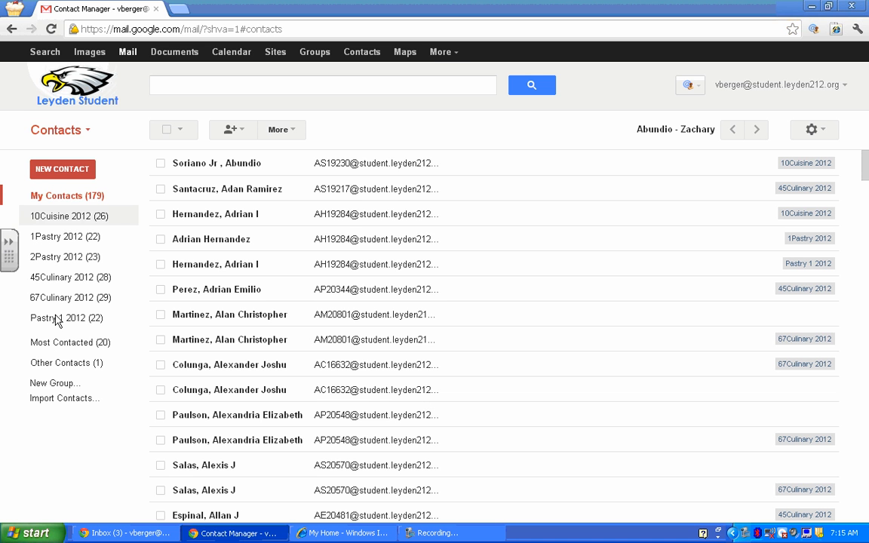
mouse_move(64, 404)
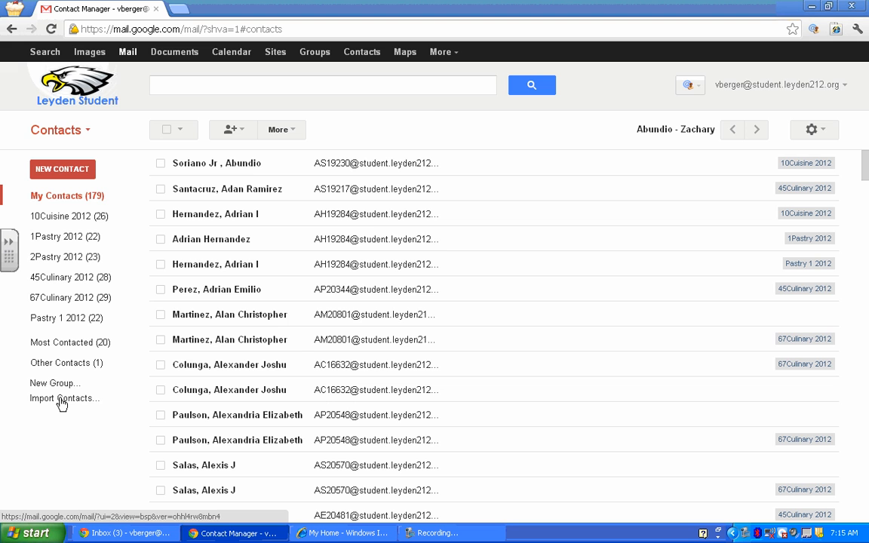
Import Pastry2012.csv from the Desktop as a new group of contacts
left_click(64, 398)
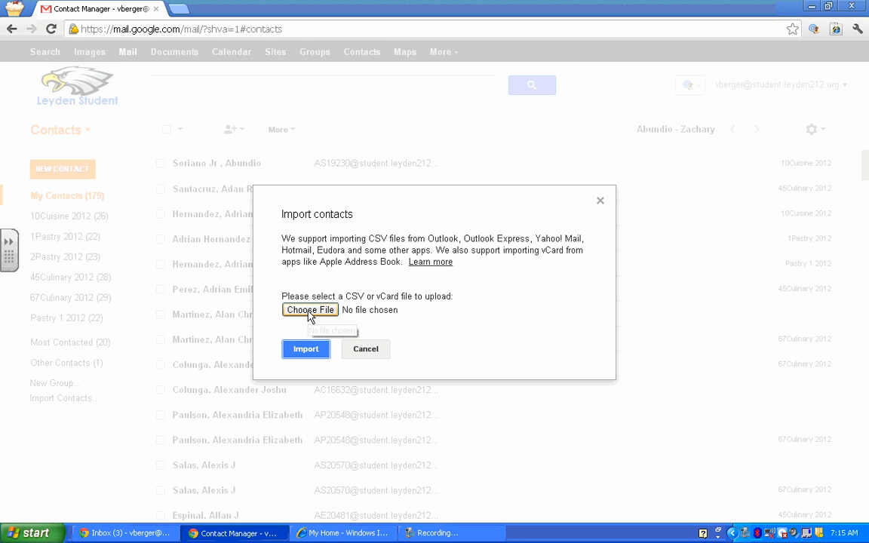
left_click(310, 311)
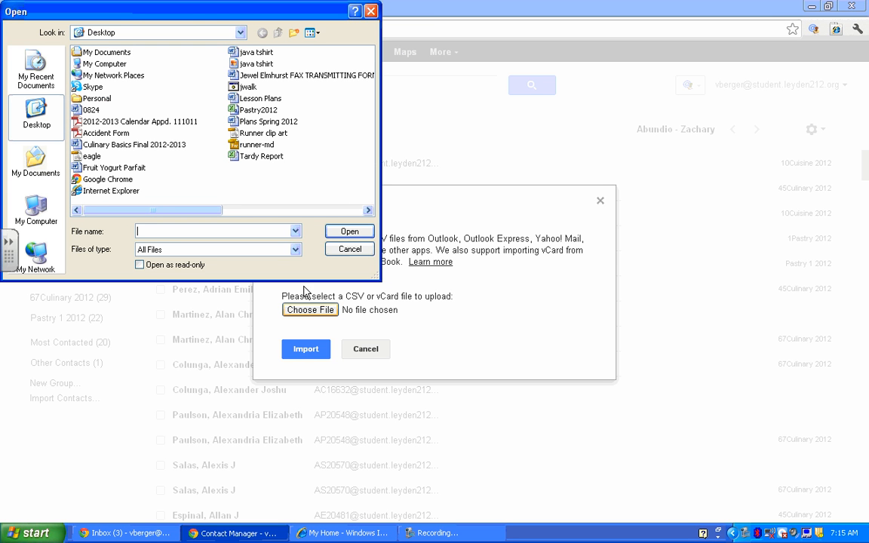
mouse_move(235, 133)
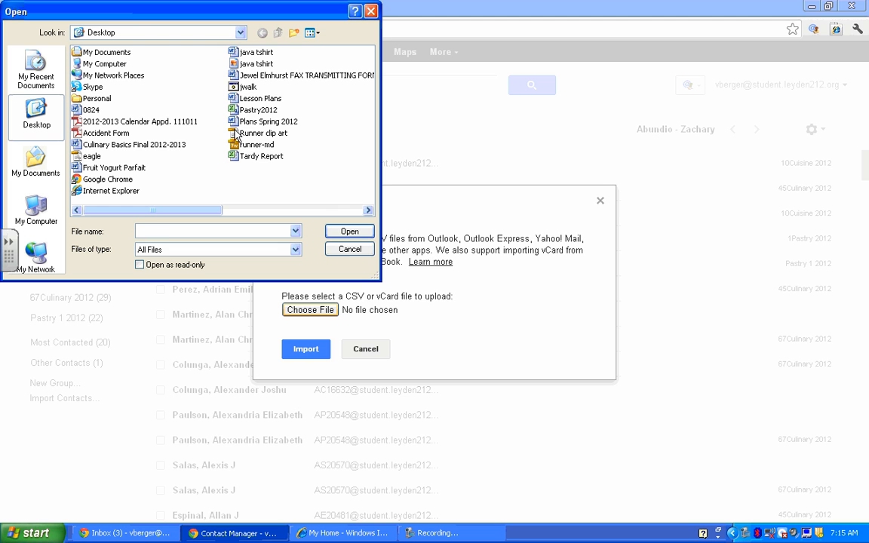
left_click(348, 231)
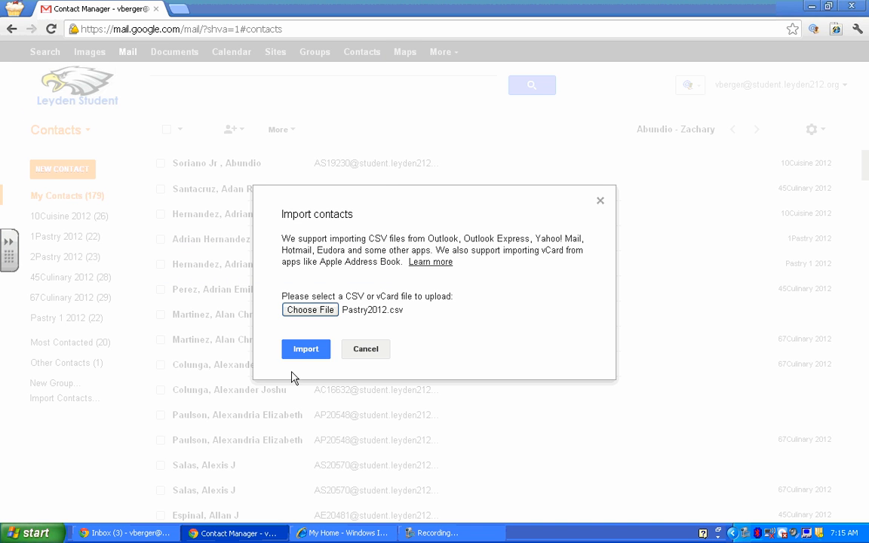
left_click(304, 348)
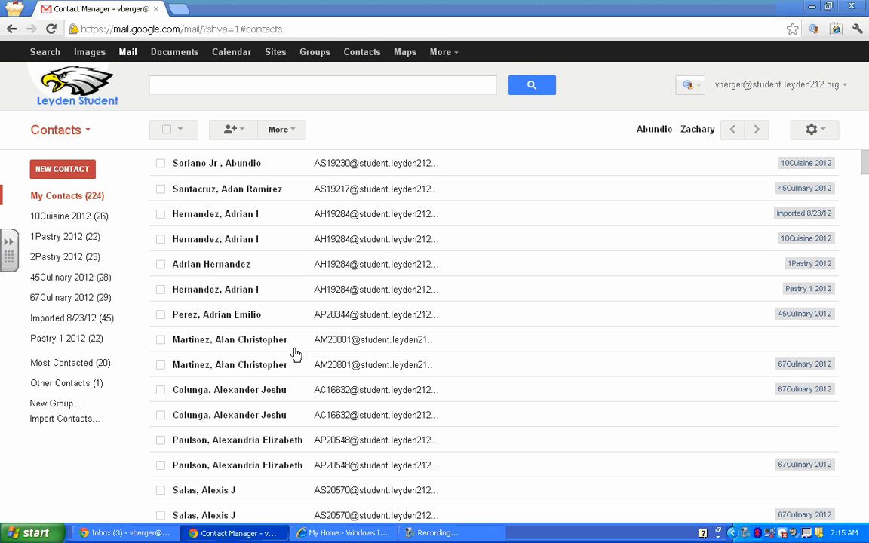
mouse_move(174, 366)
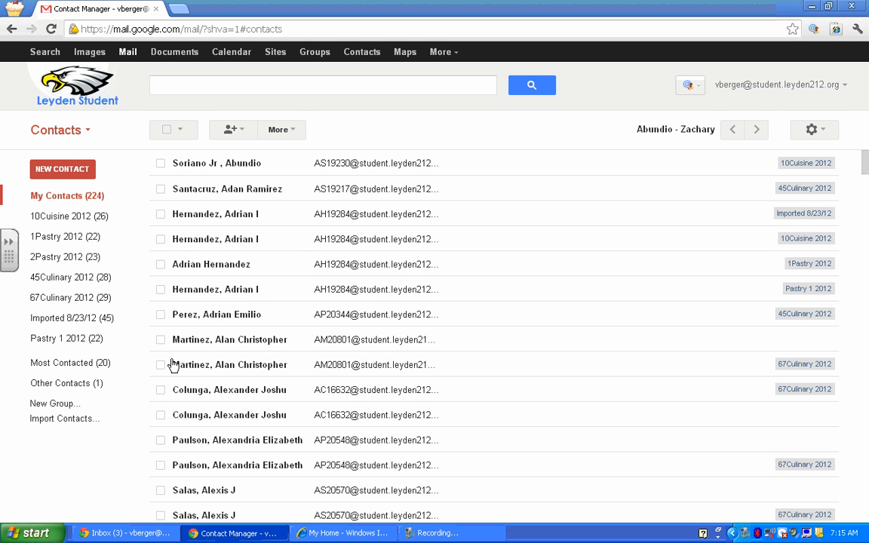
mouse_move(89, 329)
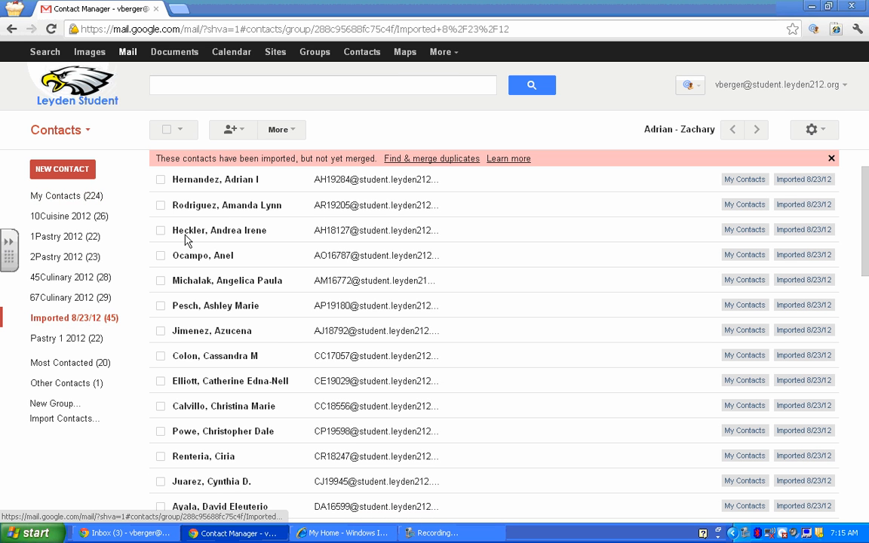
Rename the imported group to 'All Pastry2012' via More > Rename group
left_click(281, 130)
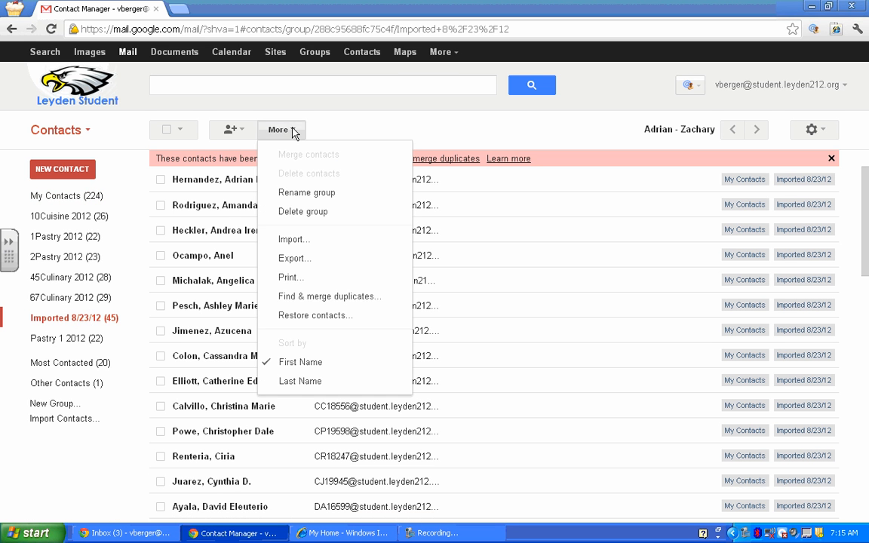
left_click(306, 193)
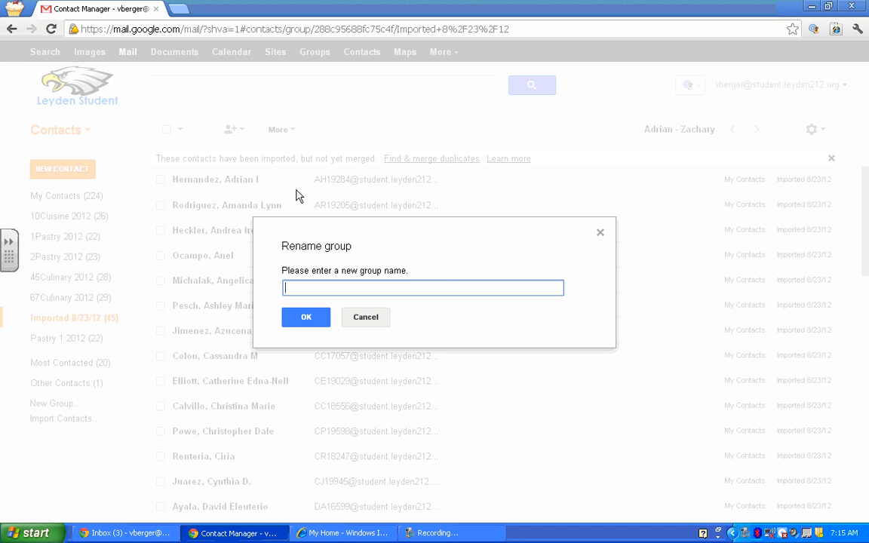
type("All Pas")
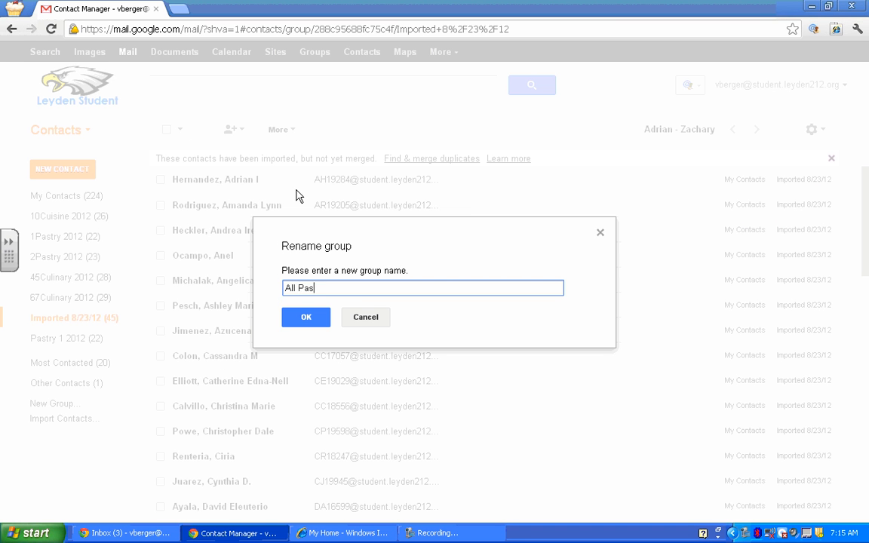
type("try2012")
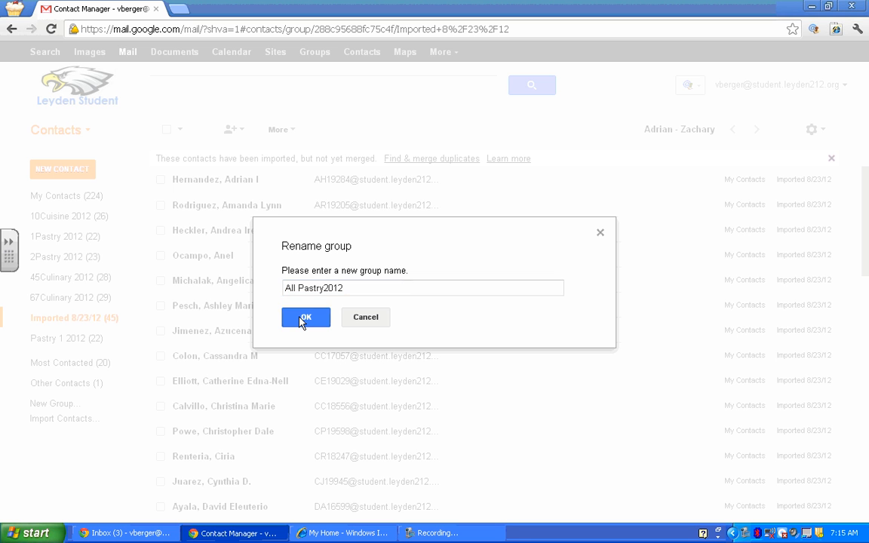
left_click(305, 317)
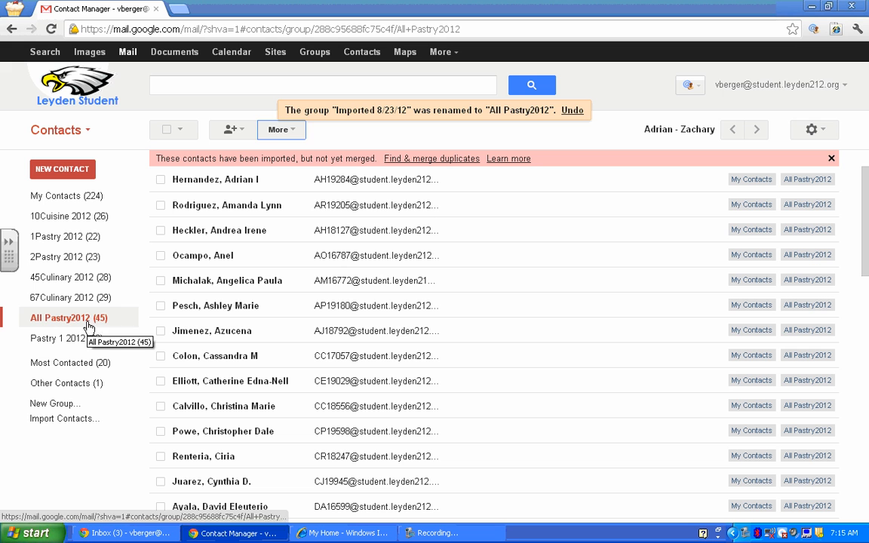
mouse_move(62, 129)
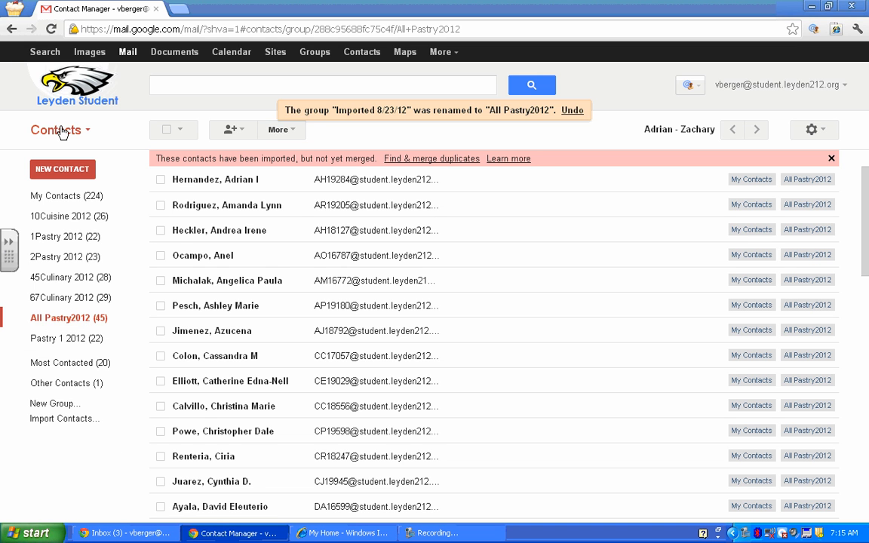
Switch from Contacts back to Mail and start a new message
left_click(61, 129)
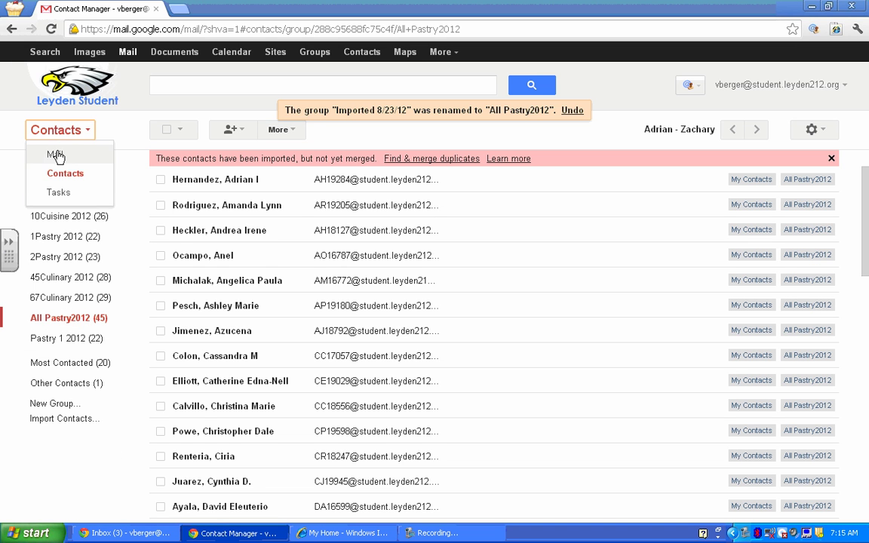
left_click(54, 154)
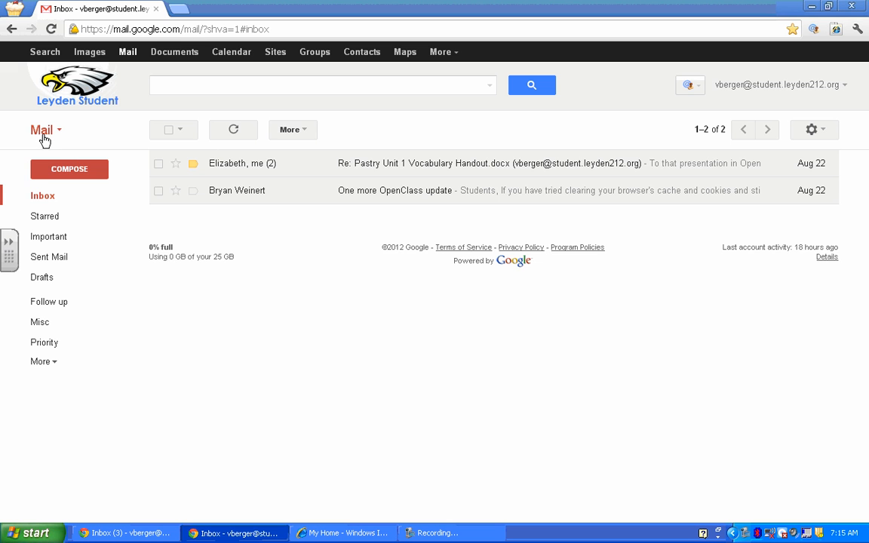
left_click(70, 169)
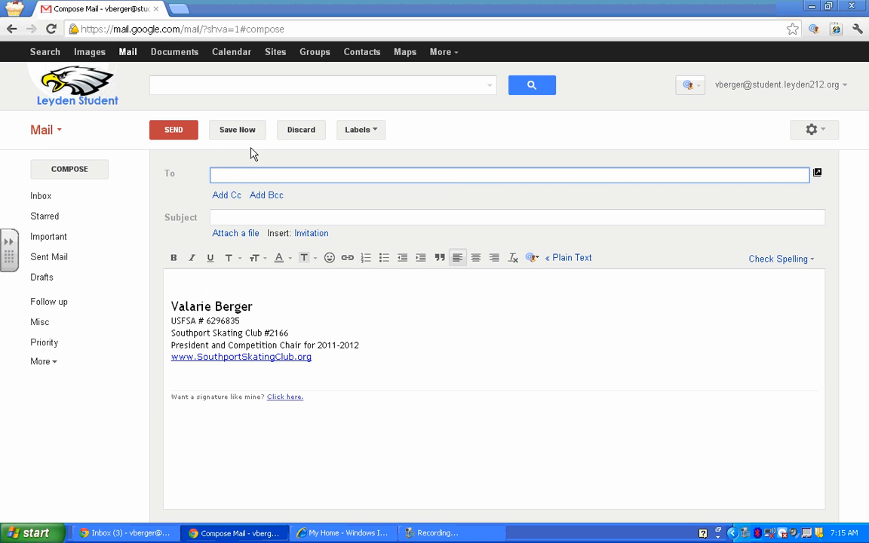
Address the message to the All Pastry2012 group so every student fills the To field
type("All")
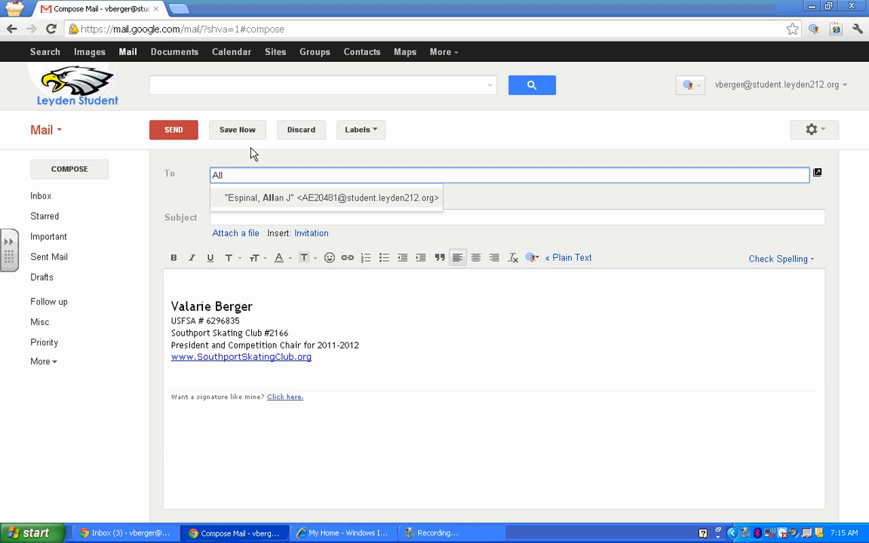
type("P")
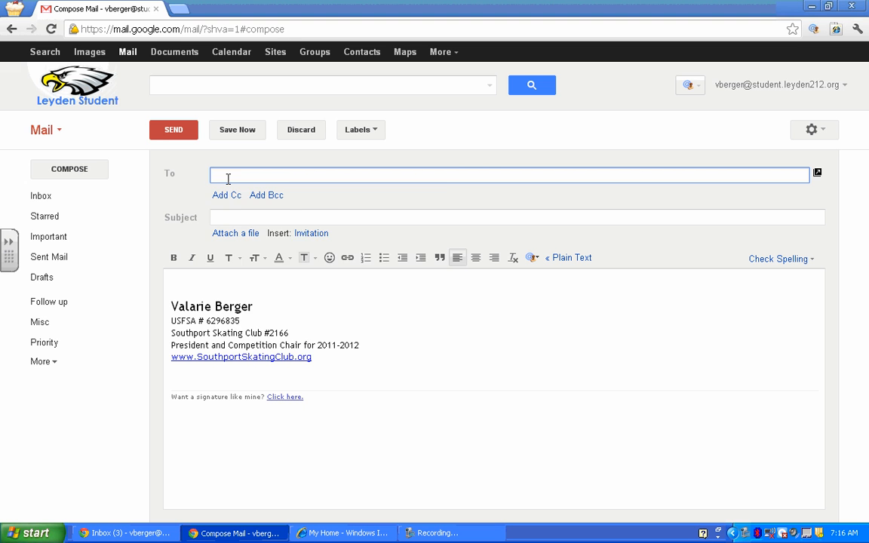
type("Pas")
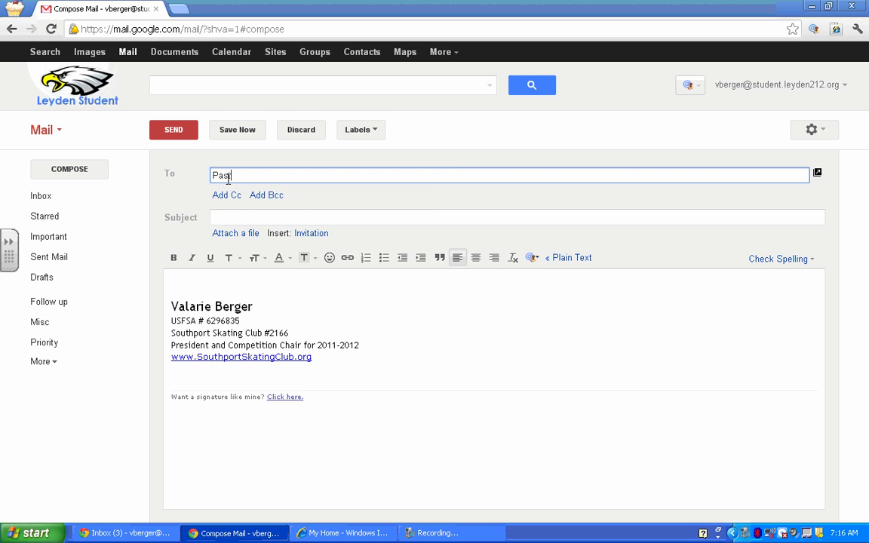
key("ctrl+v")
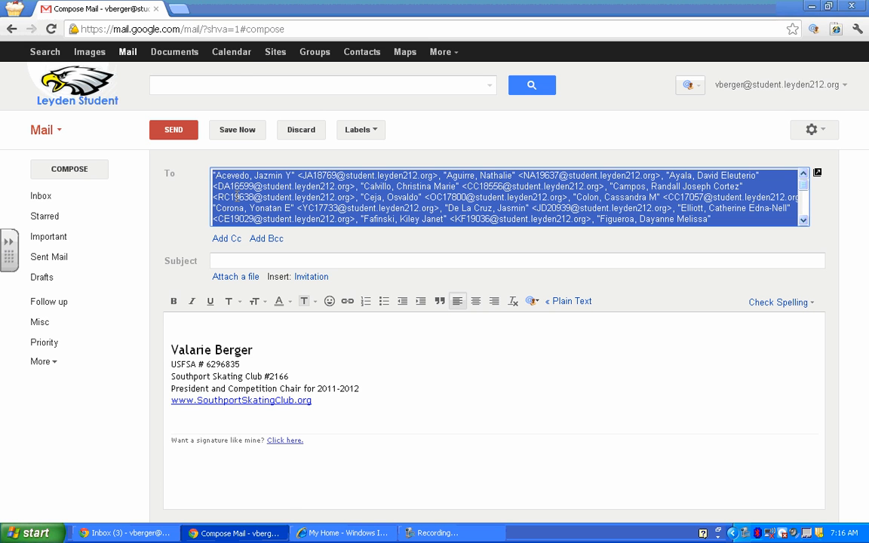
mouse_move(231, 51)
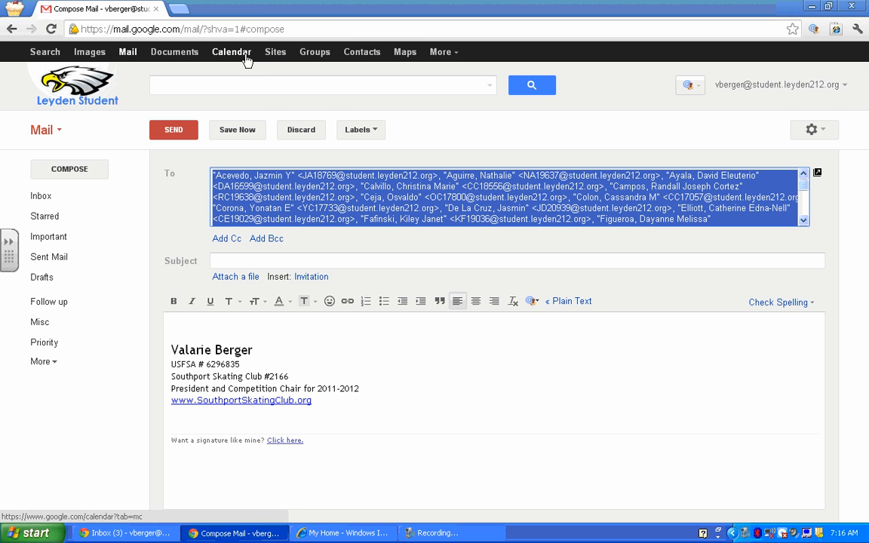
left_click(231, 51)
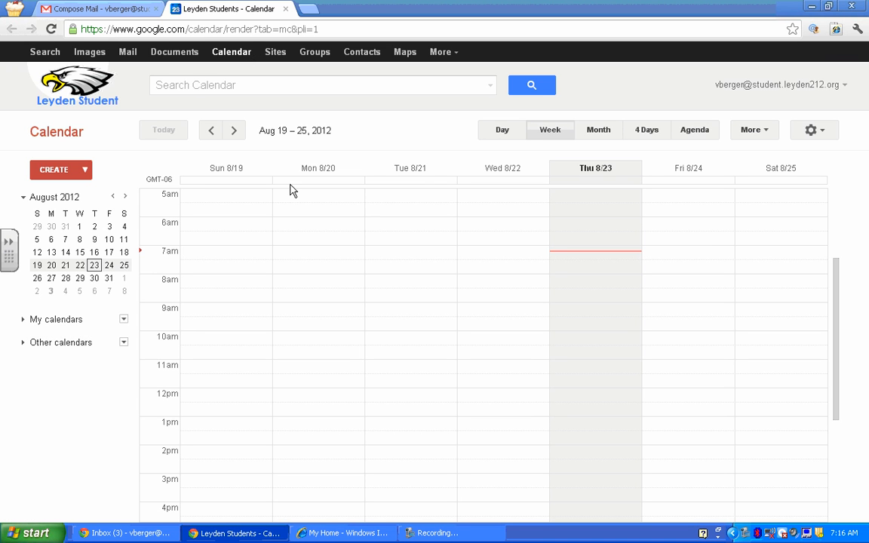
mouse_move(172, 165)
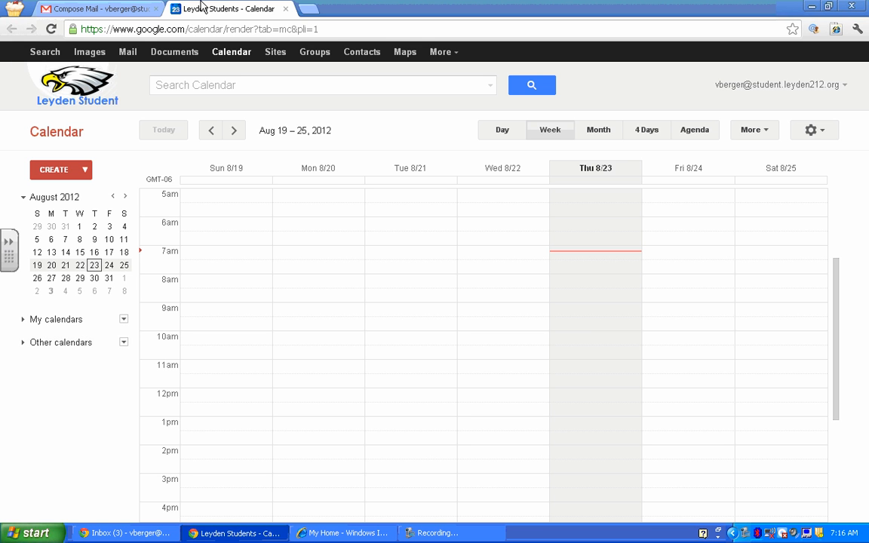
left_click(97, 9)
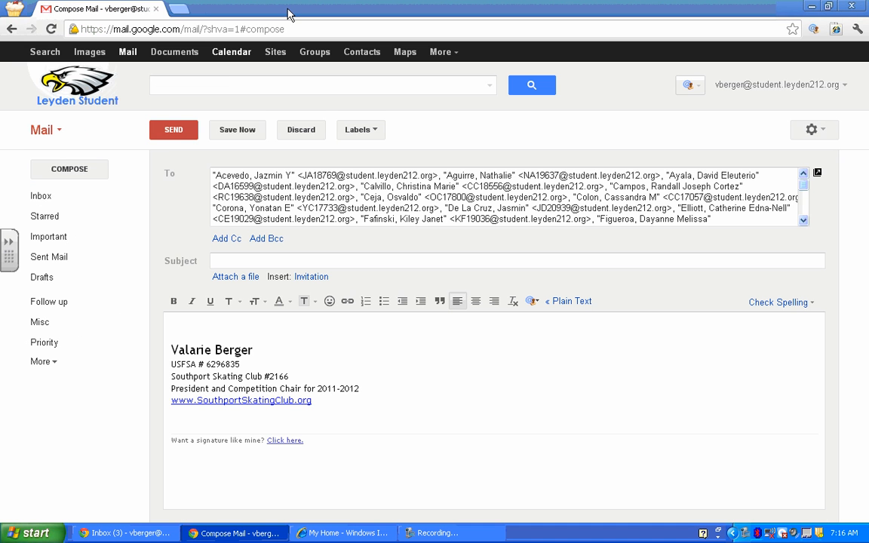
mouse_move(302, 130)
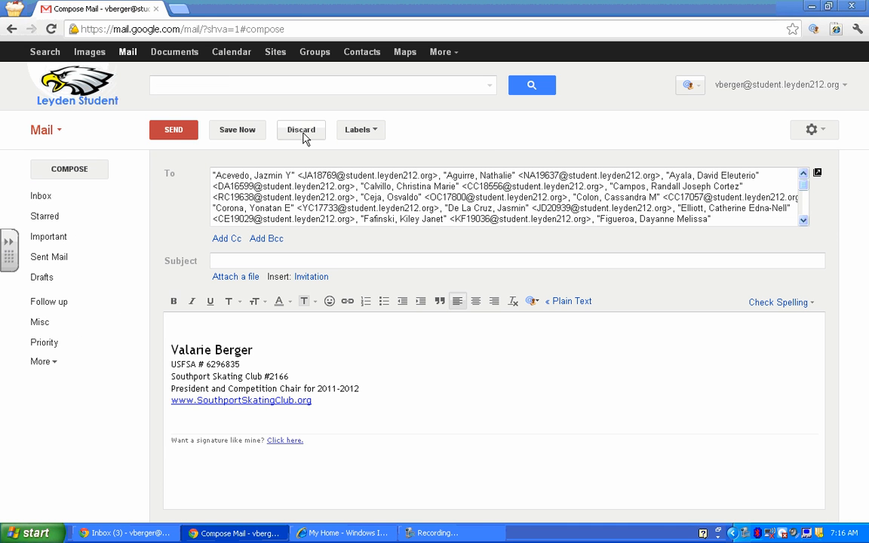
Discard the addressed draft and return to the inbox
left_click(301, 130)
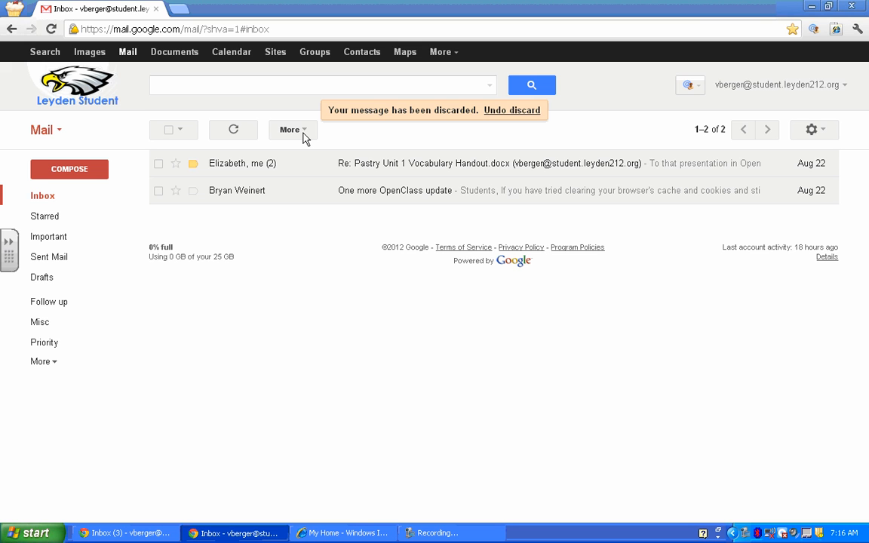